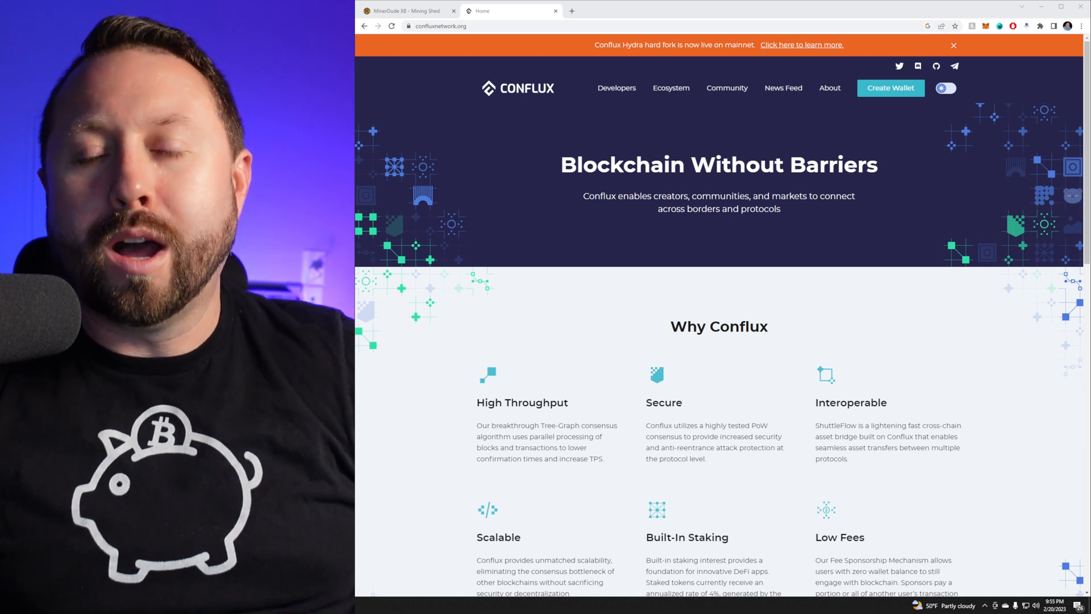
mouse_move(853, 130)
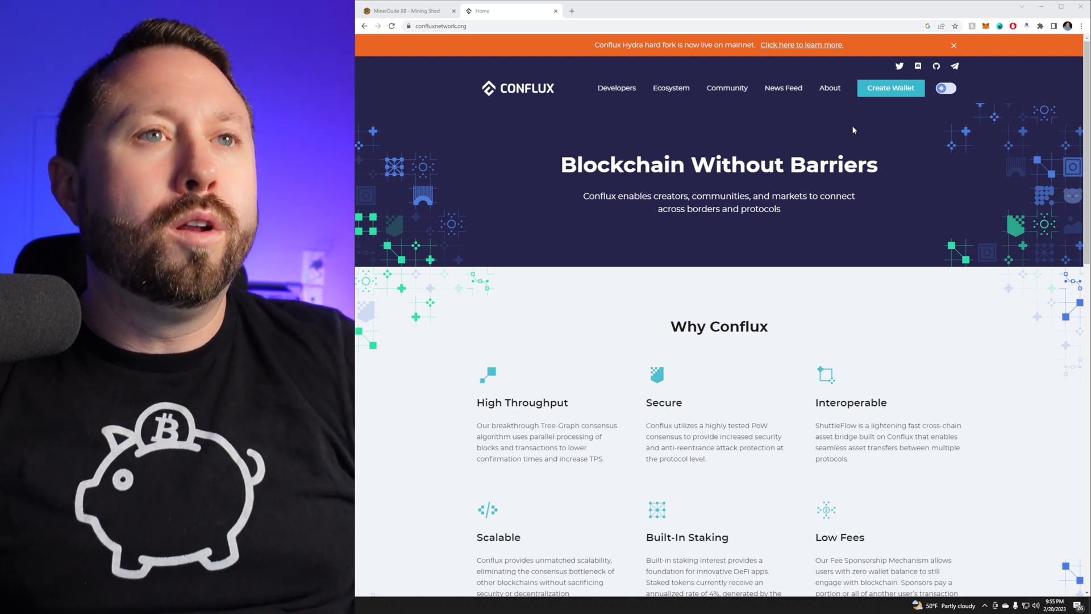
mouse_move(890, 92)
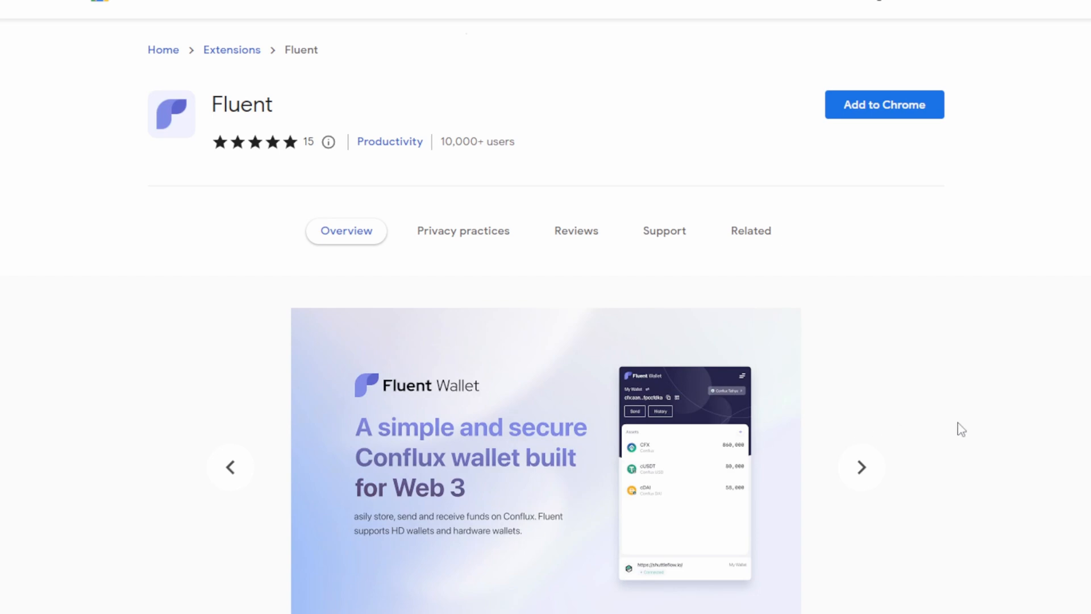
mouse_move(998, 440)
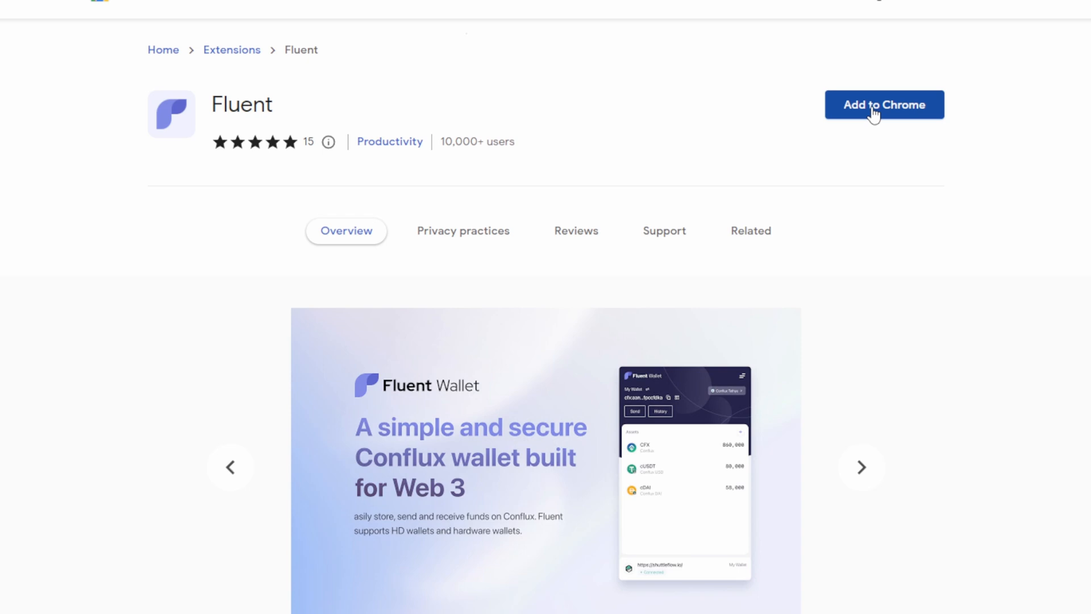
Add the Fluent wallet extension to Chrome and confirm the Add extension popup
left_click(885, 105)
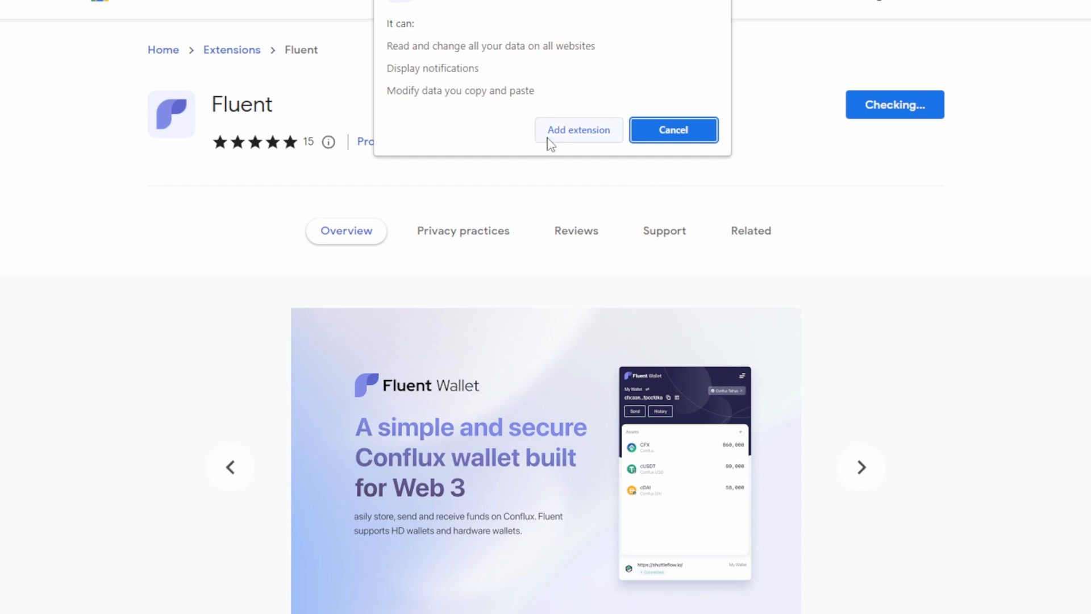
left_click(579, 130)
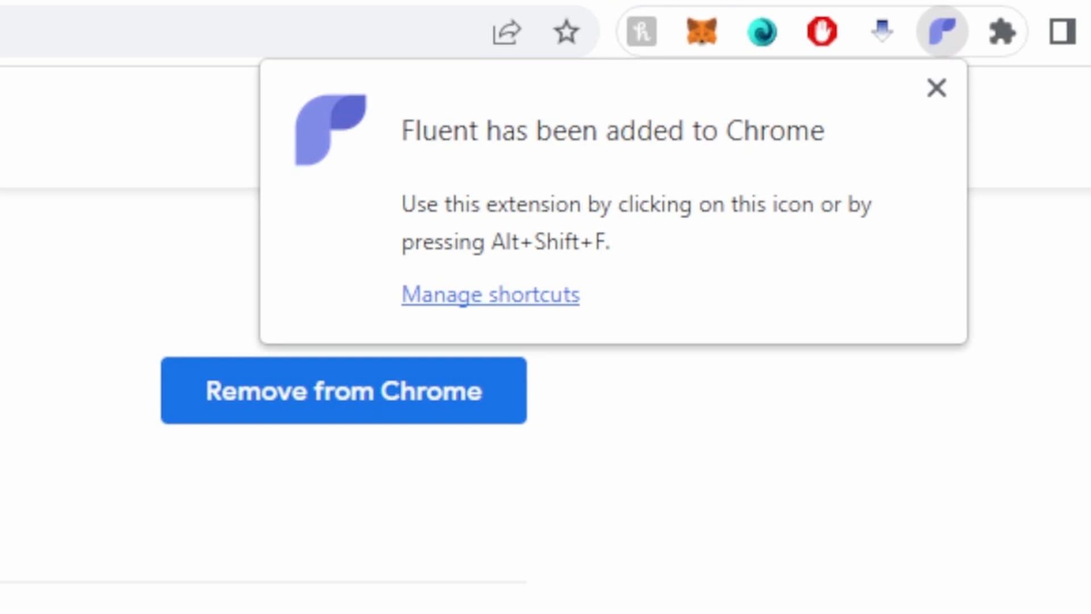
mouse_move(941, 31)
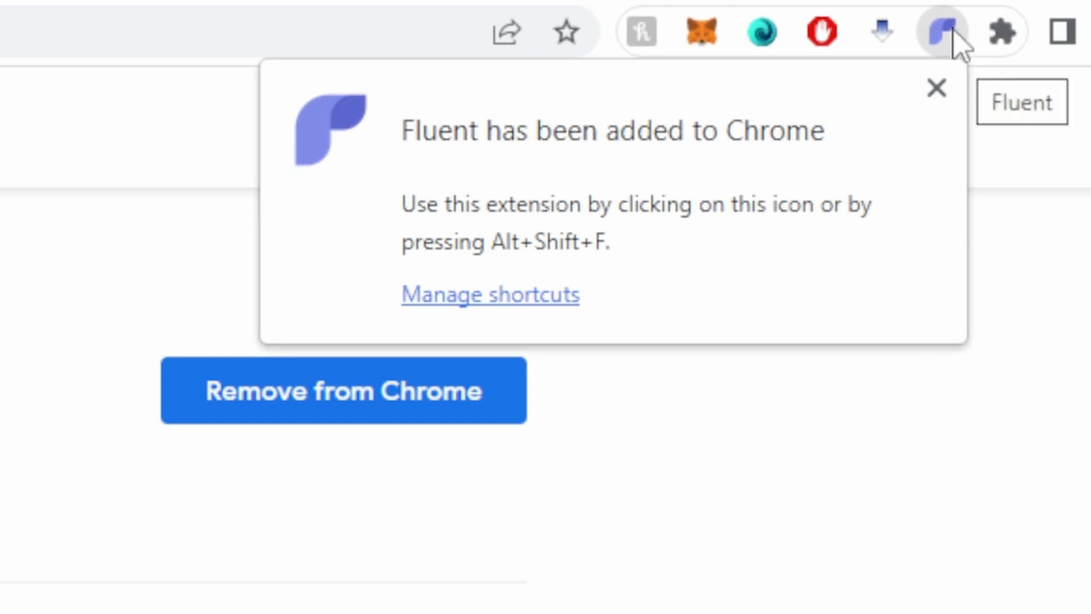
mouse_move(948, 45)
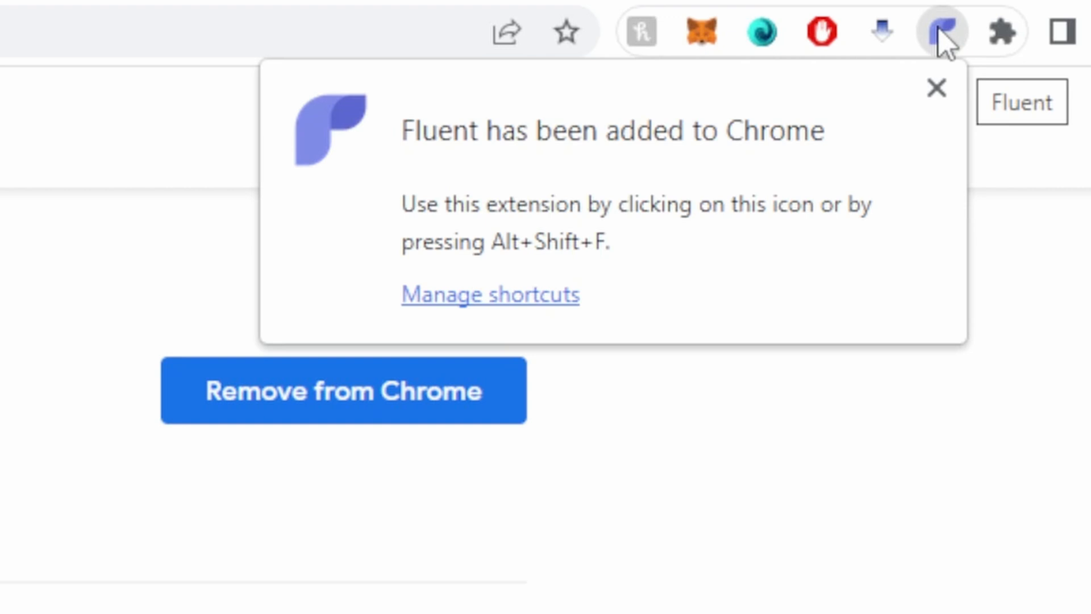
mouse_move(944, 34)
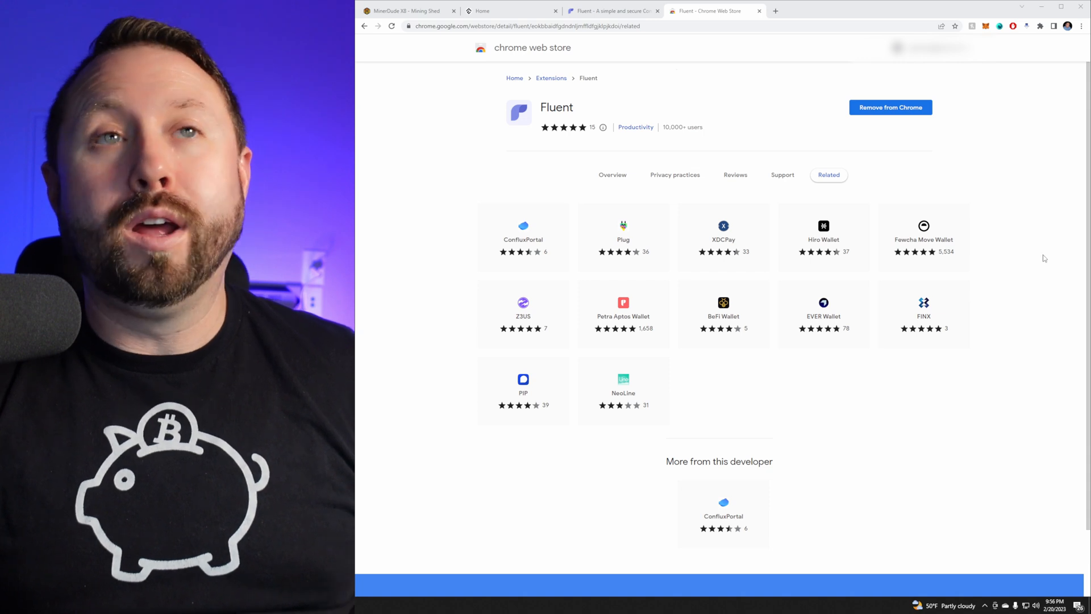
mouse_move(1041, 26)
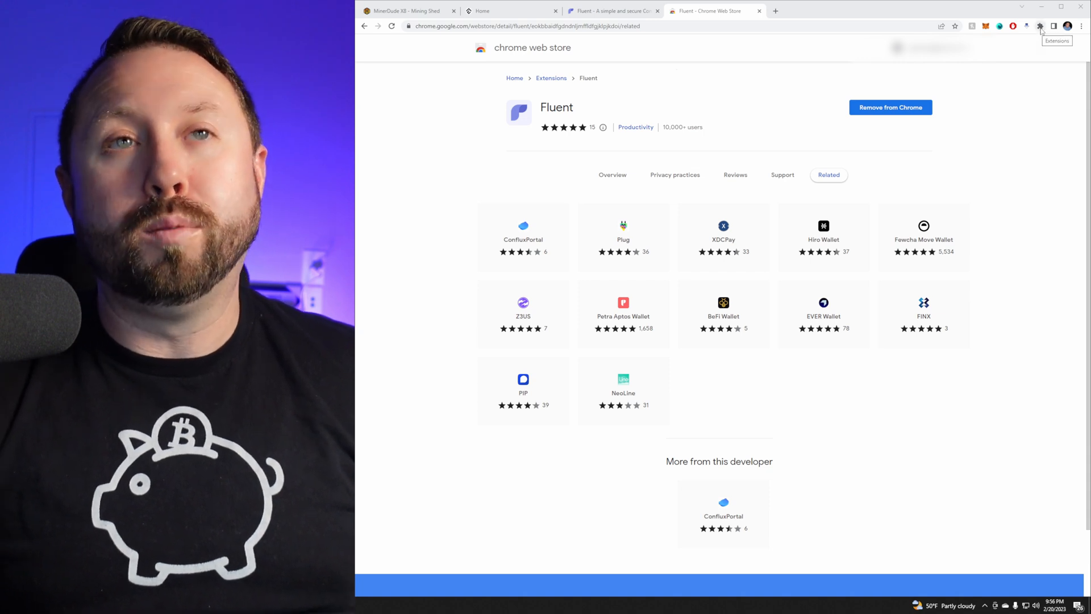
Launch Fluent from Chrome's extensions menu to show the Welcome to Conflux Network screen
left_click(1054, 26)
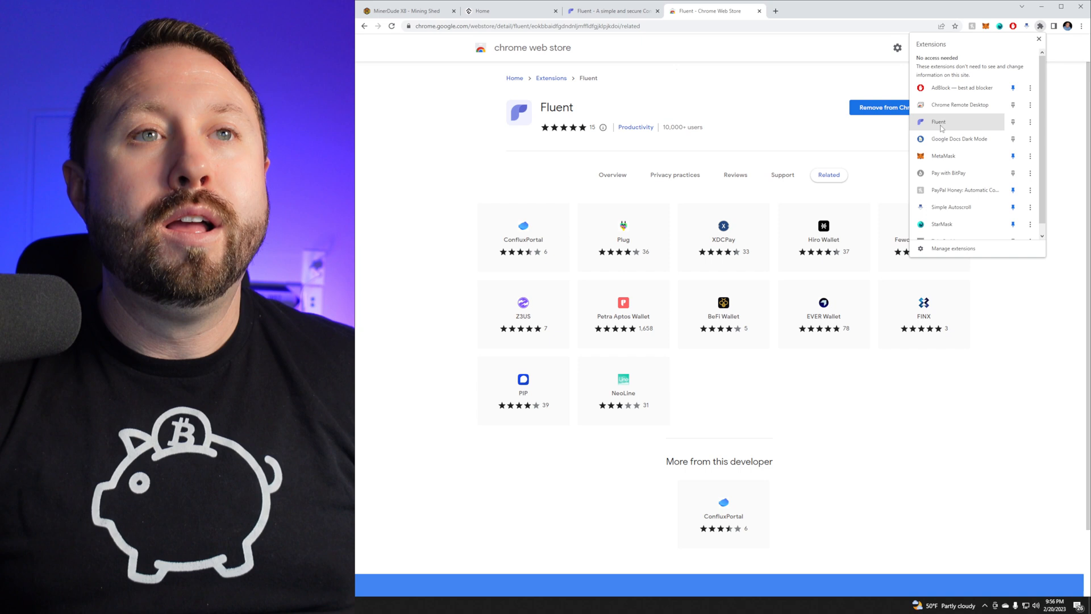
mouse_move(941, 126)
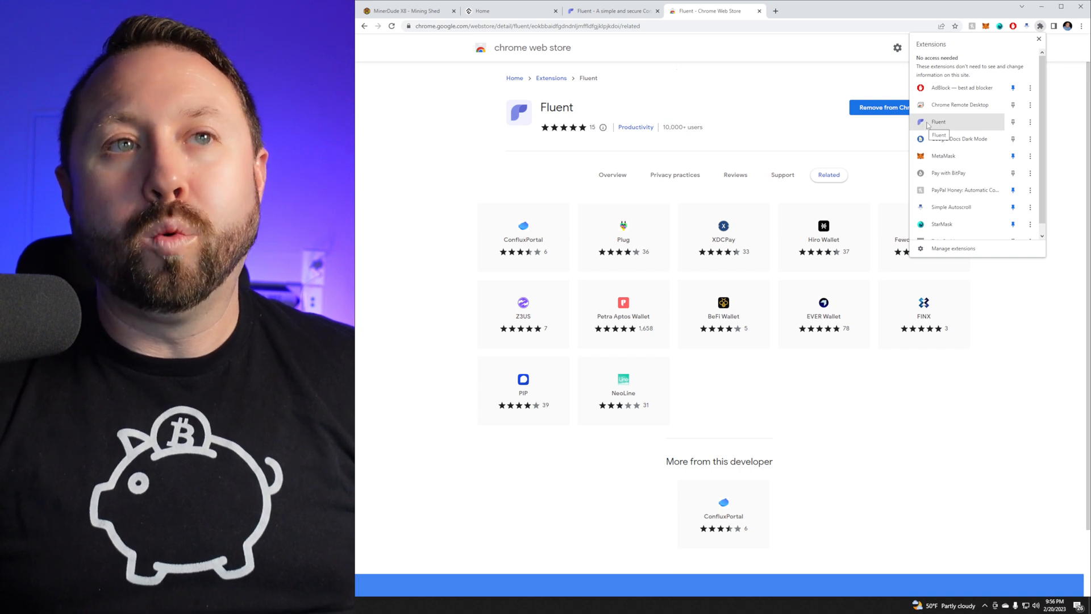
left_click(939, 121)
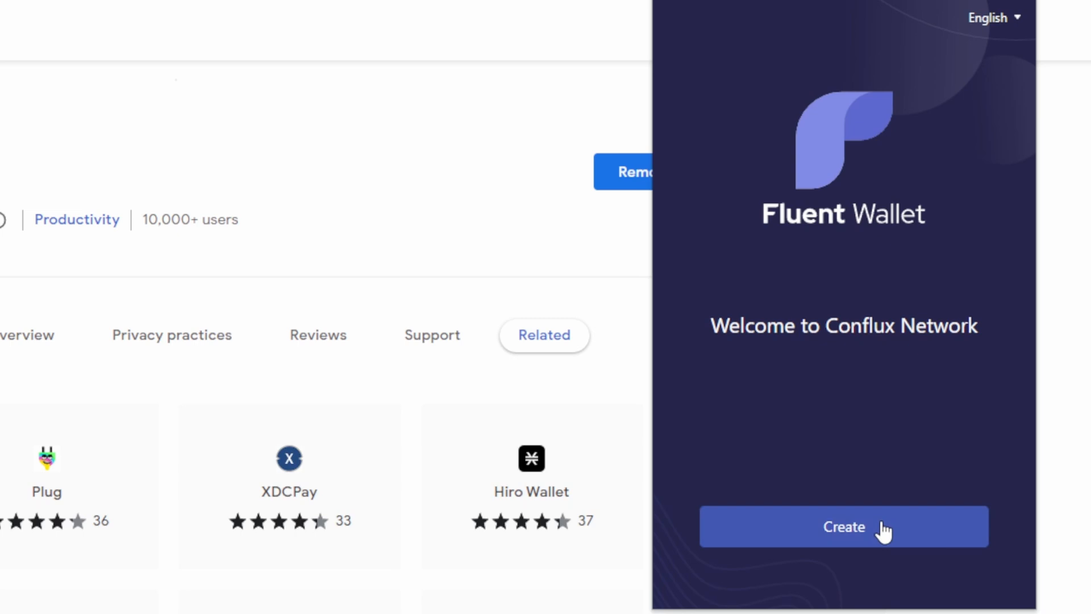
Start a new Fluent wallet, enter and confirm its password, and create it
left_click(843, 542)
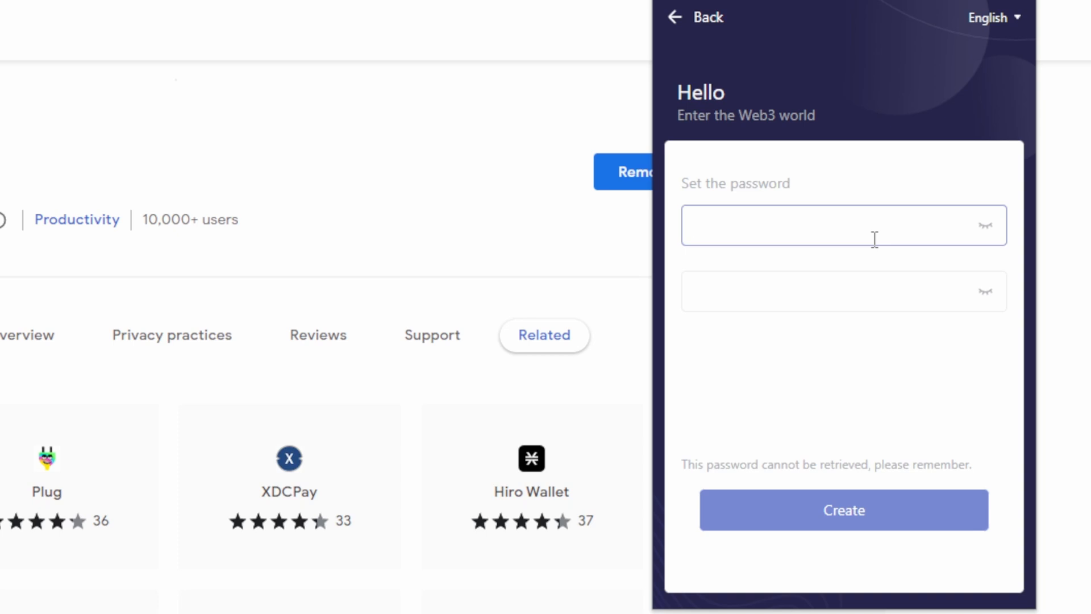
left_click(823, 229)
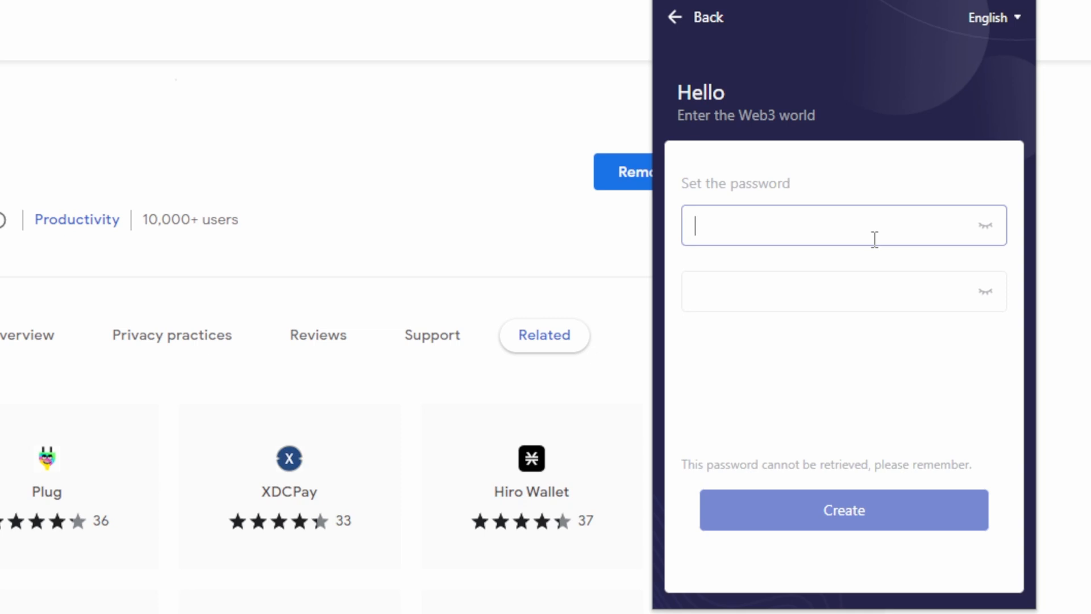
mouse_move(1047, 309)
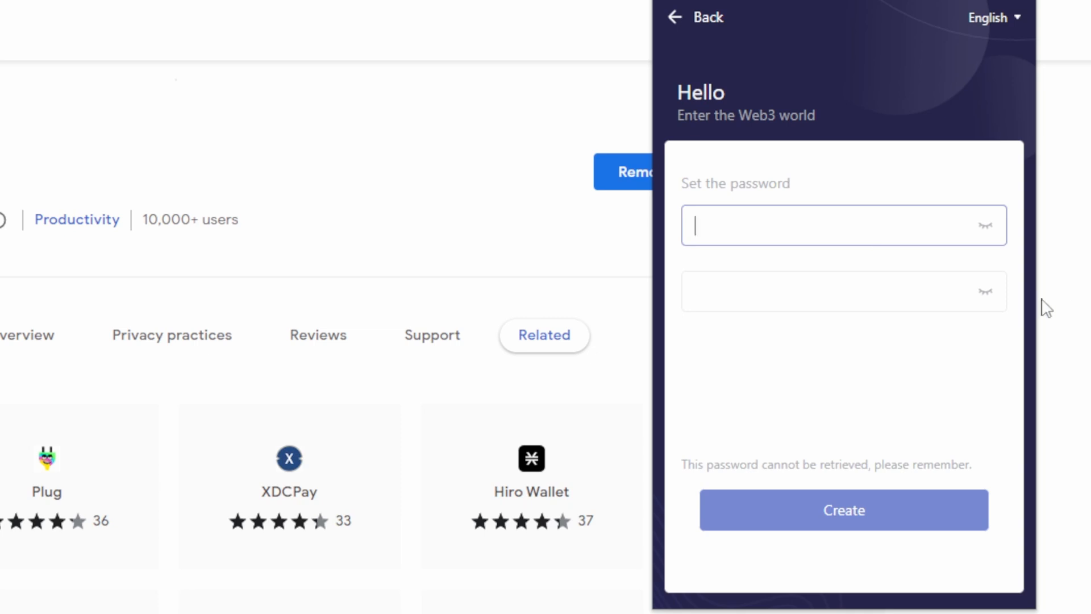
left_click(843, 510)
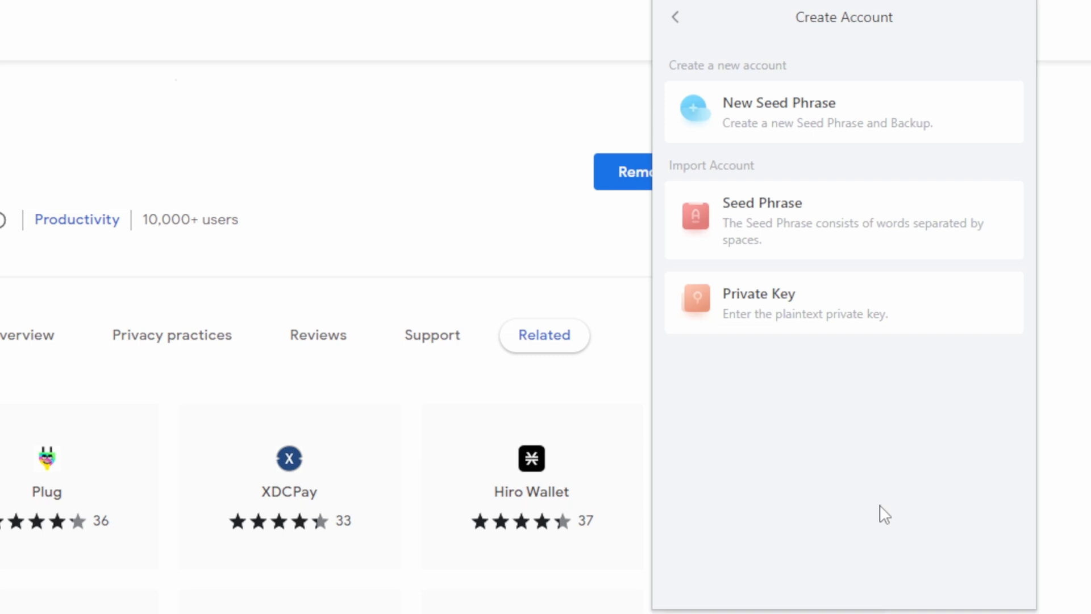
mouse_move(799, 160)
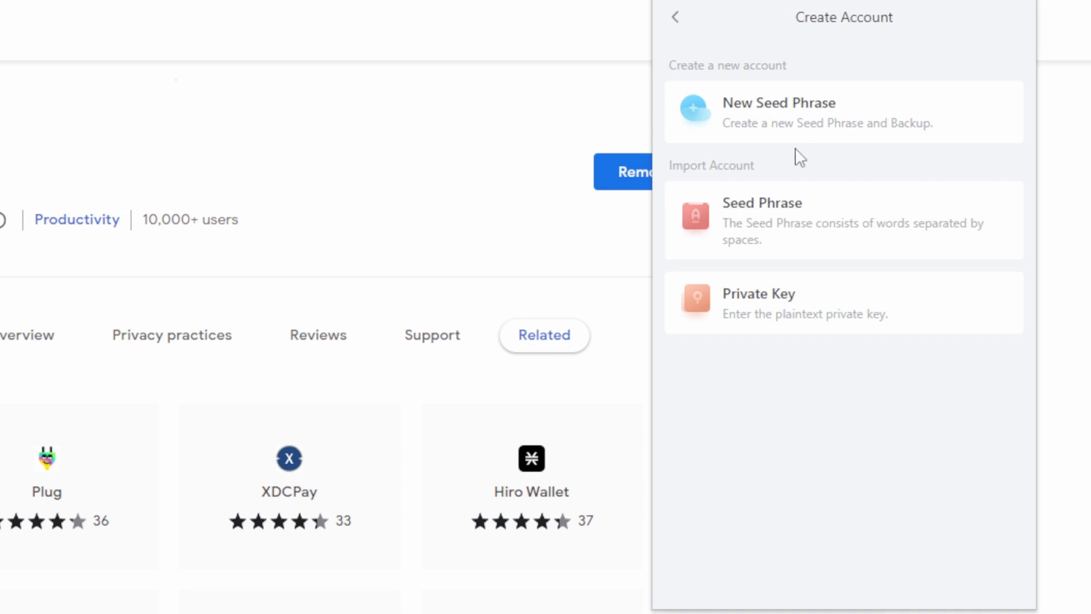
Create a new seed phrase group named HobbyistConflux and continue to the seed phrase
left_click(778, 112)
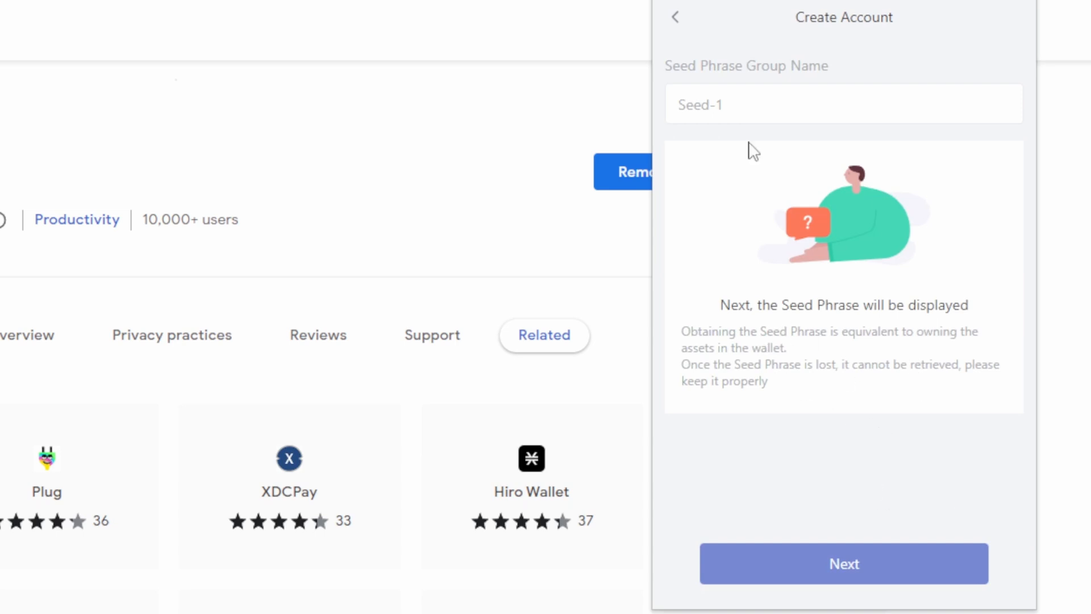
left_click(727, 105)
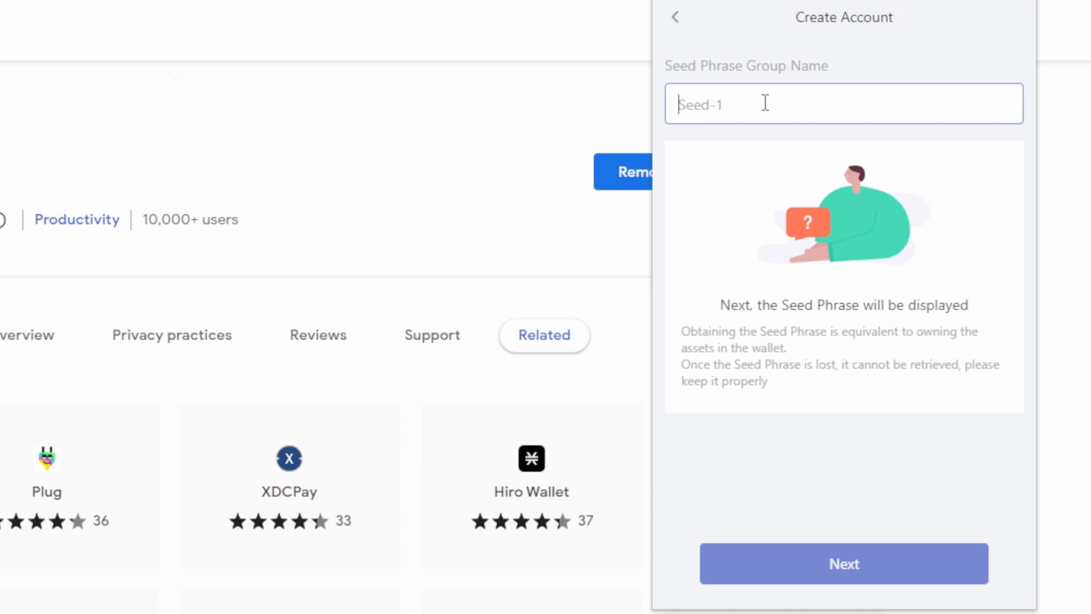
type("HobbyistConflux")
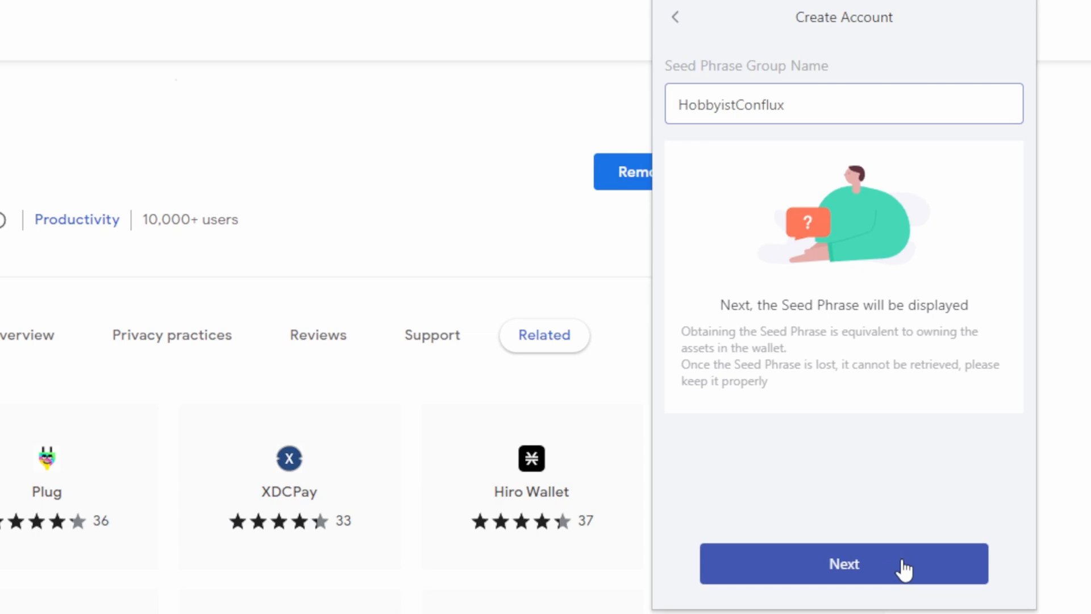
left_click(843, 580)
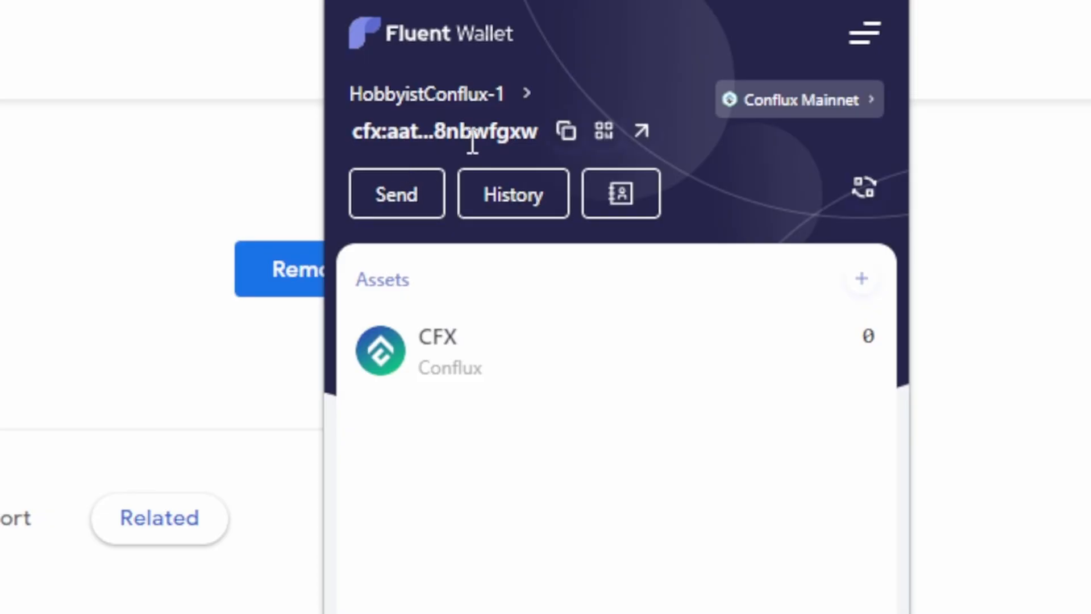
mouse_move(402, 120)
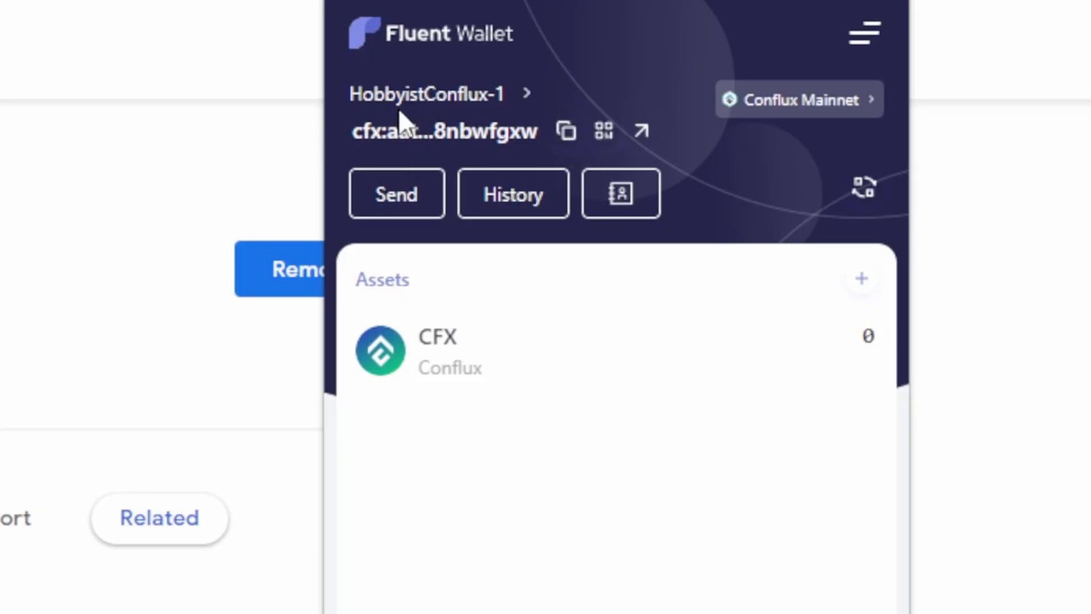
mouse_move(389, 136)
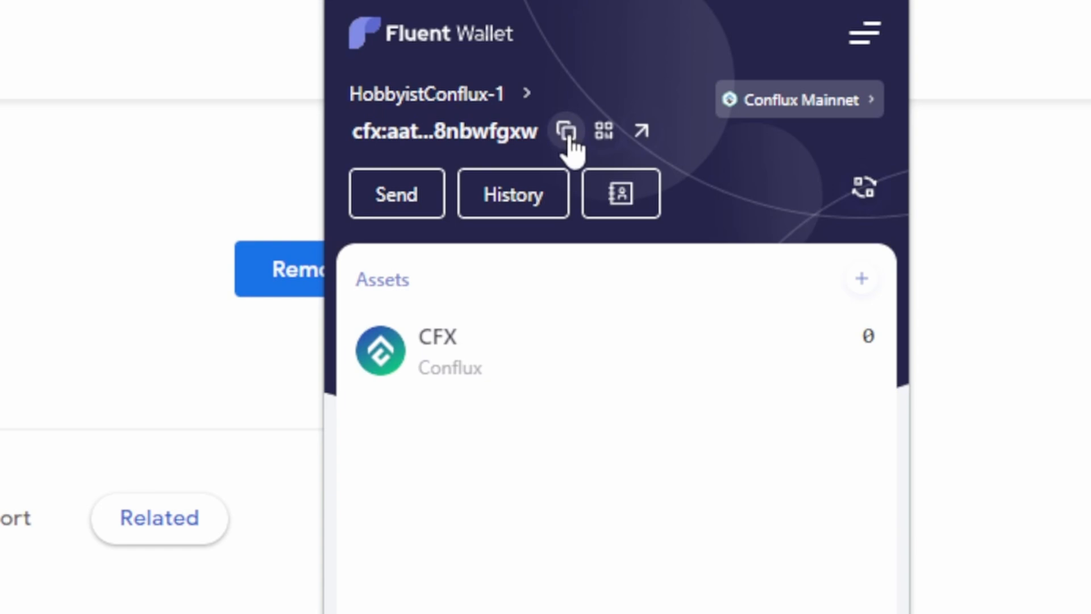
Copy the HobbyistConflux-1 account's cfx: address to the clipboard
left_click(566, 131)
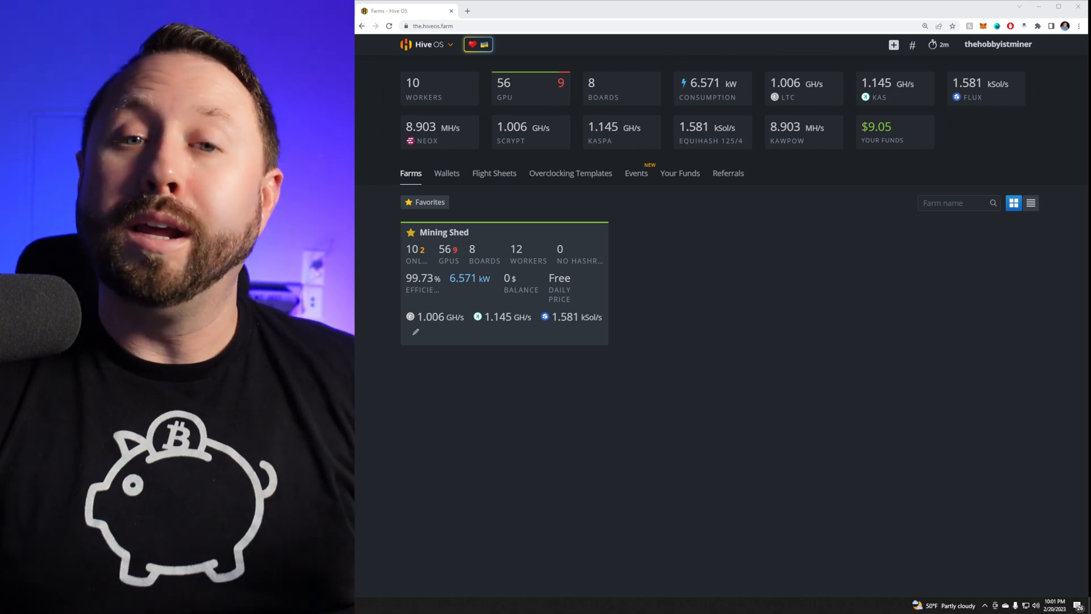
mouse_move(1028, 396)
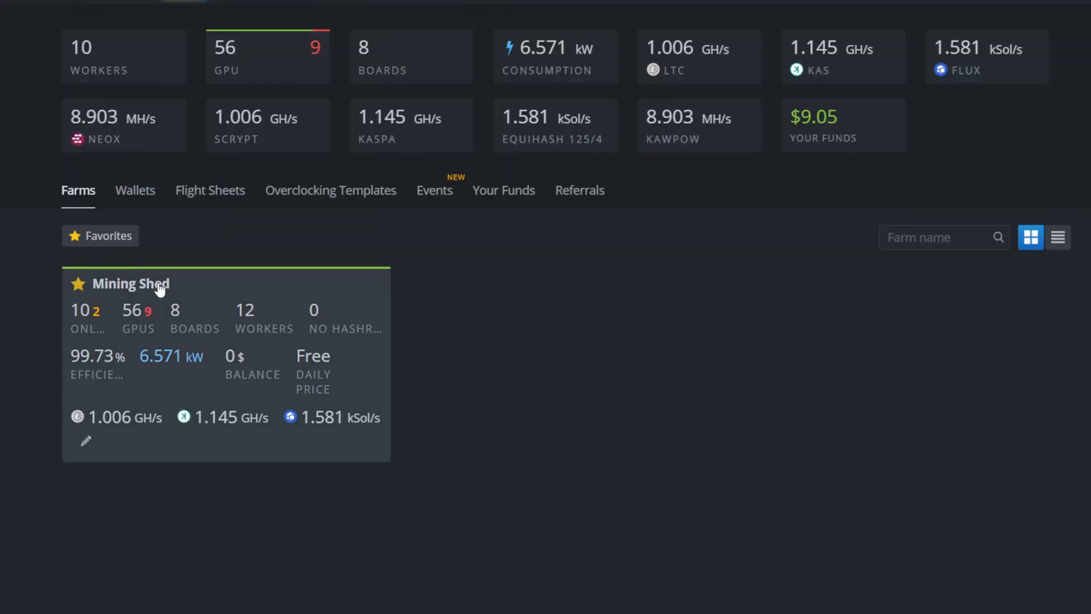
left_click(130, 284)
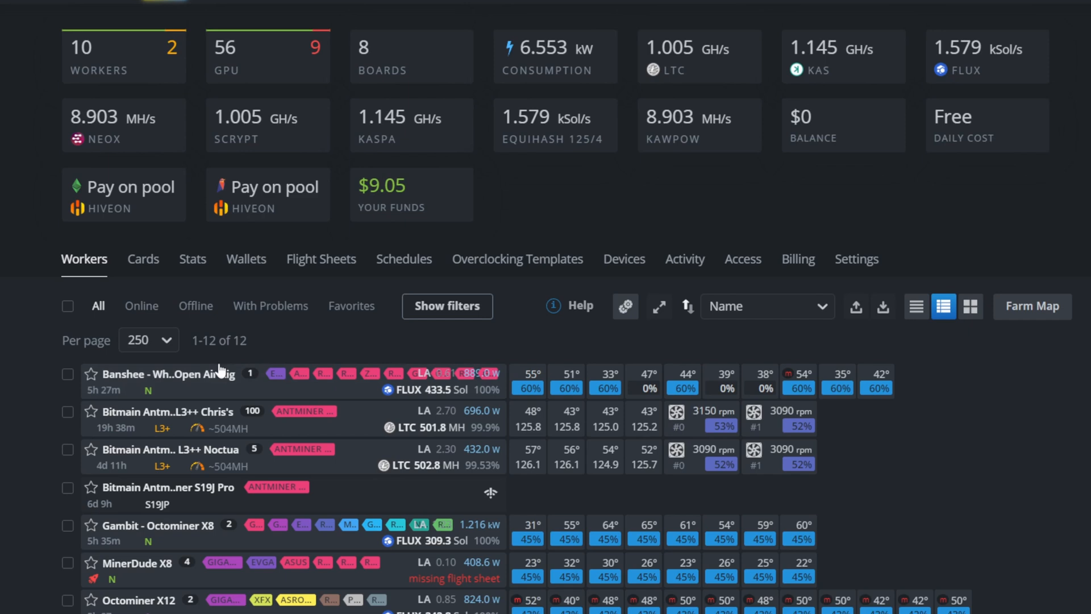
mouse_move(138, 564)
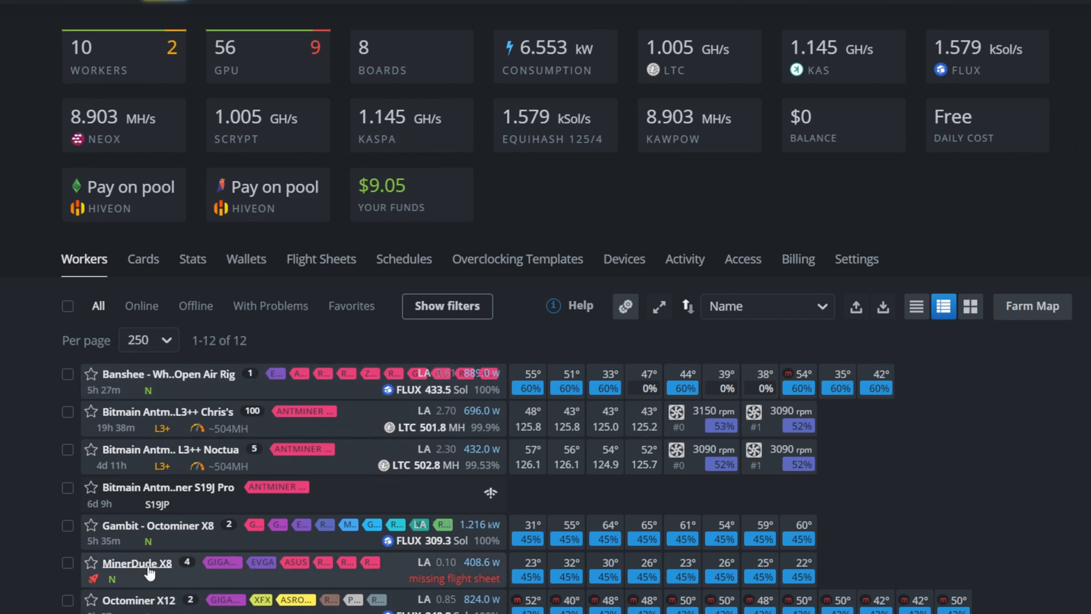
left_click(137, 562)
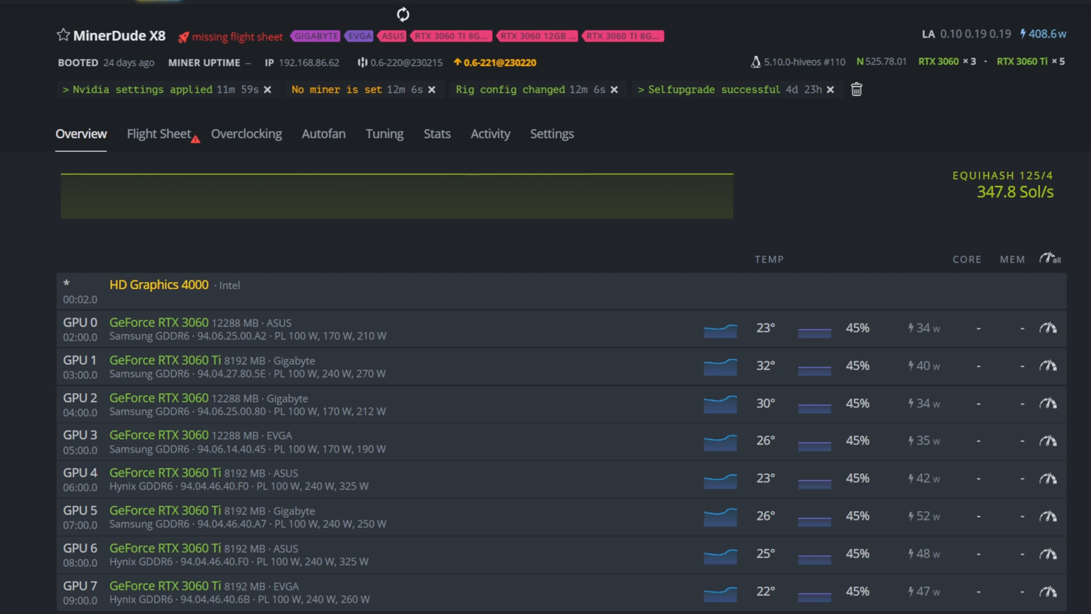
mouse_move(350, 564)
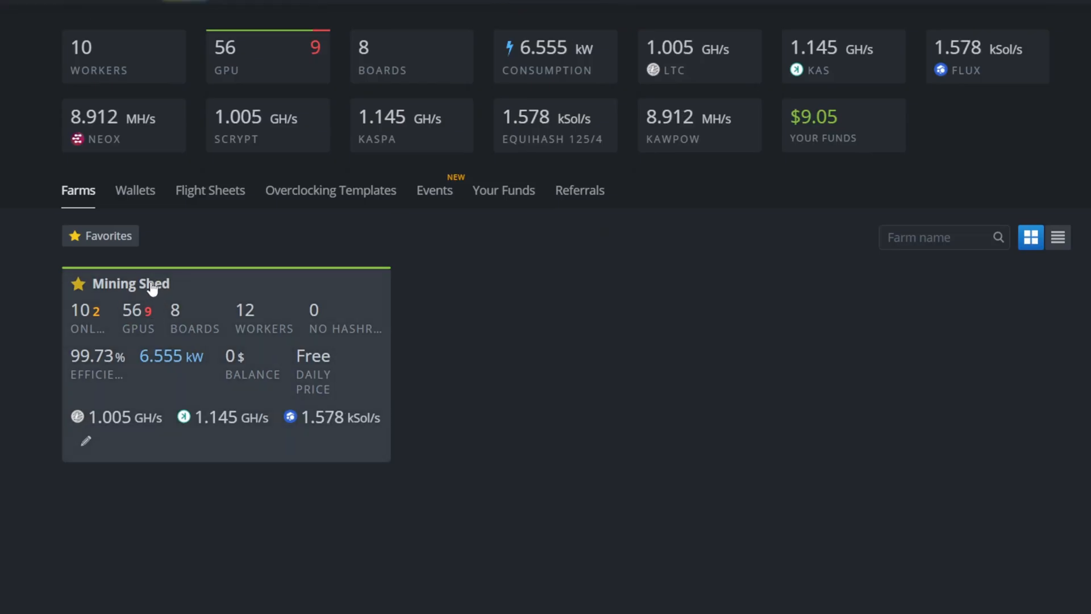
left_click(131, 283)
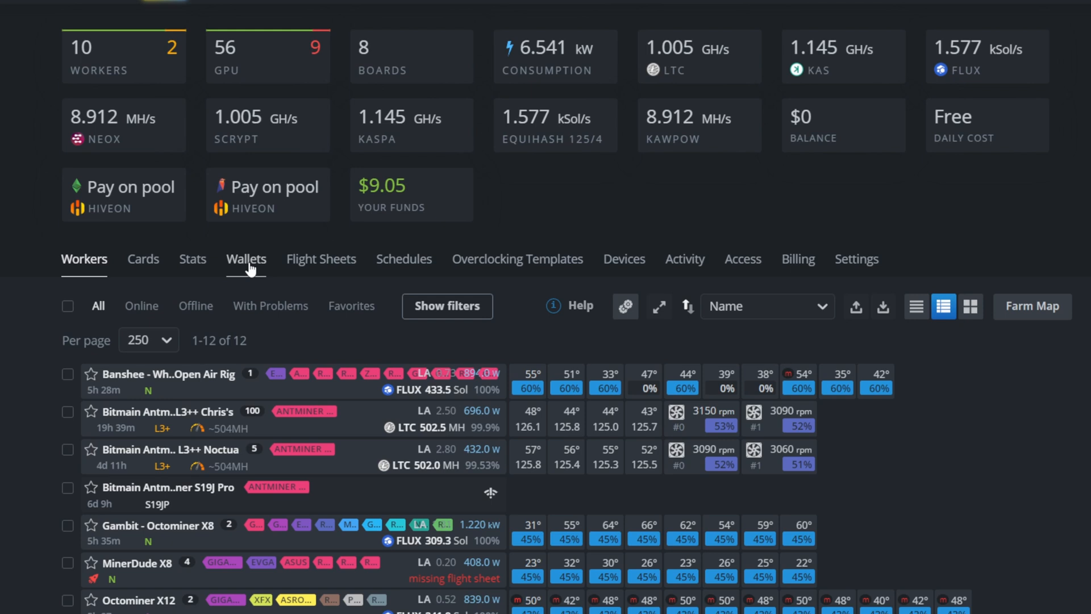
left_click(246, 258)
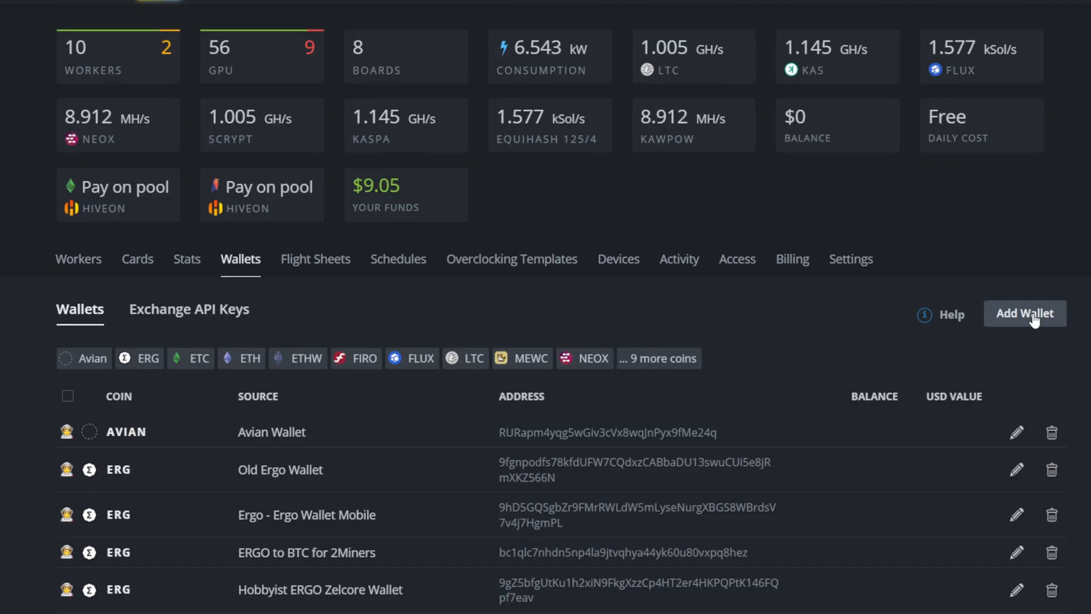
left_click(1025, 313)
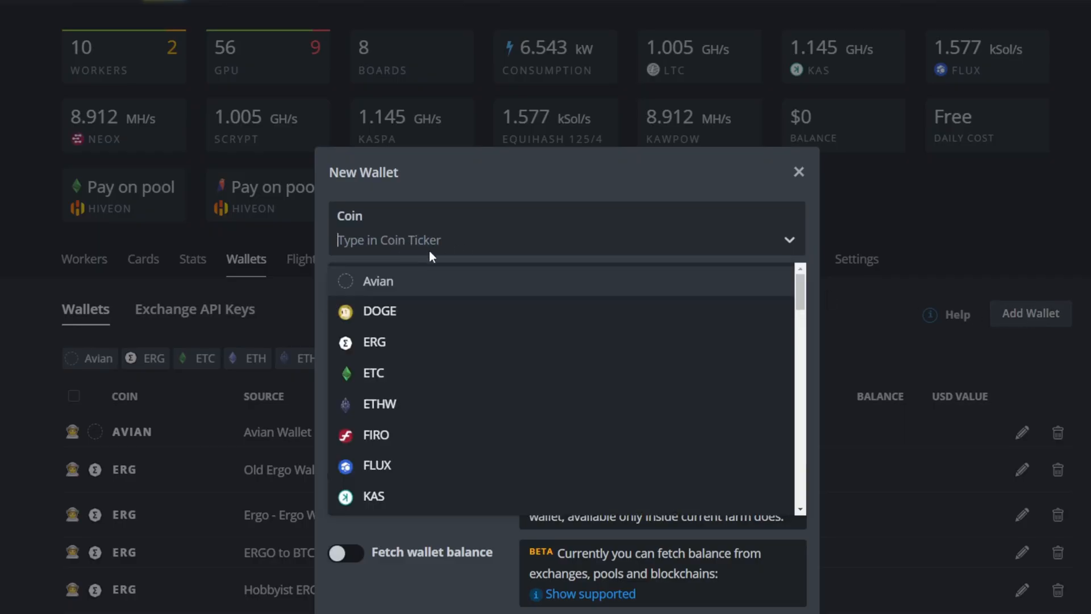
type("CF")
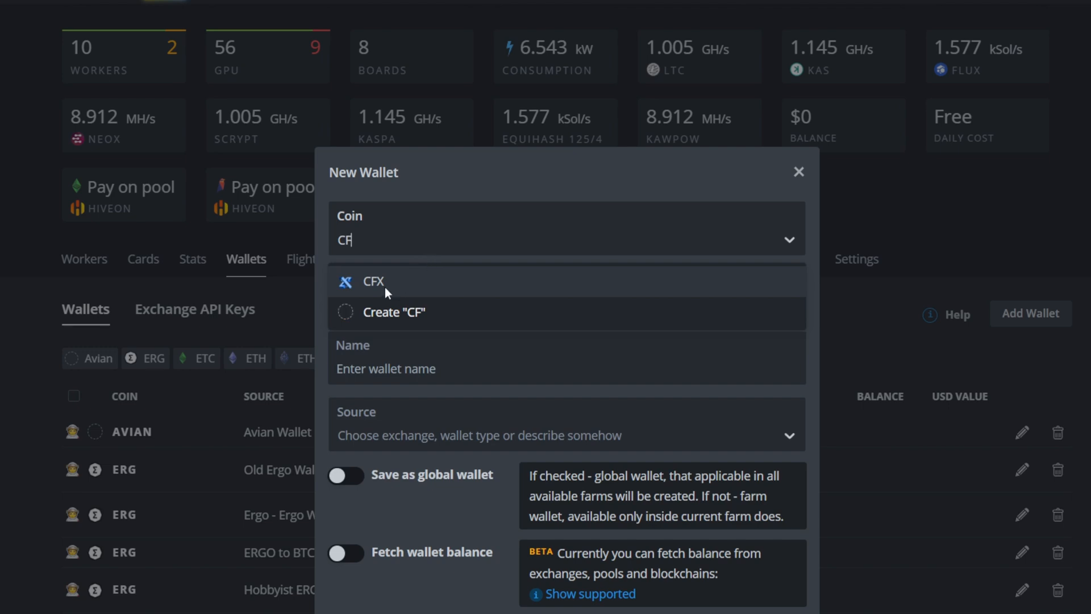
left_click(373, 282)
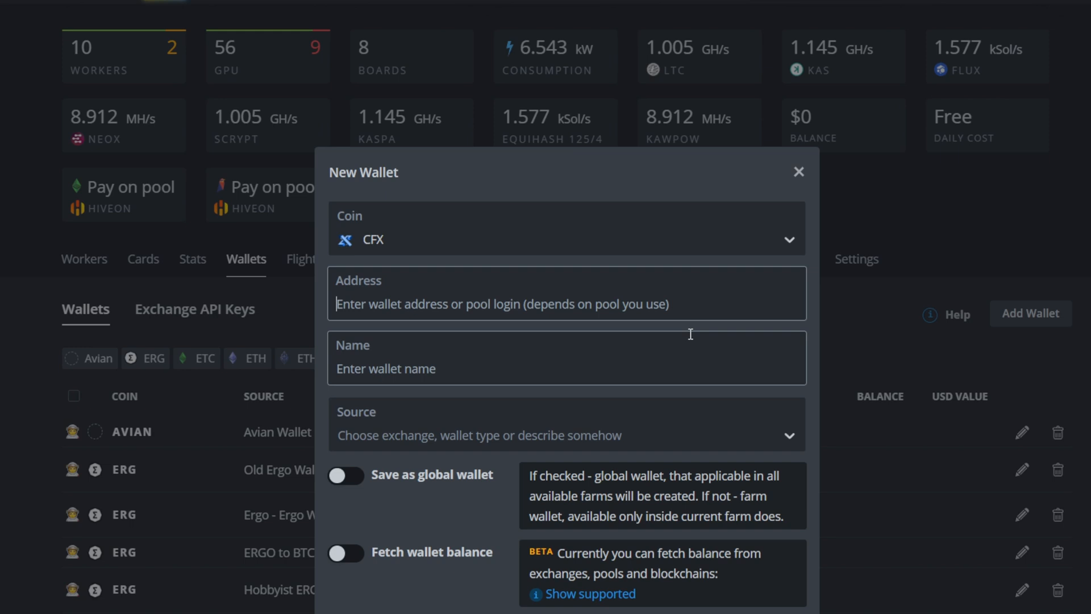
type("cfx:aatvn12mg26xg2fuy0xscsr73v47w3vgyp8nbwfgxw")
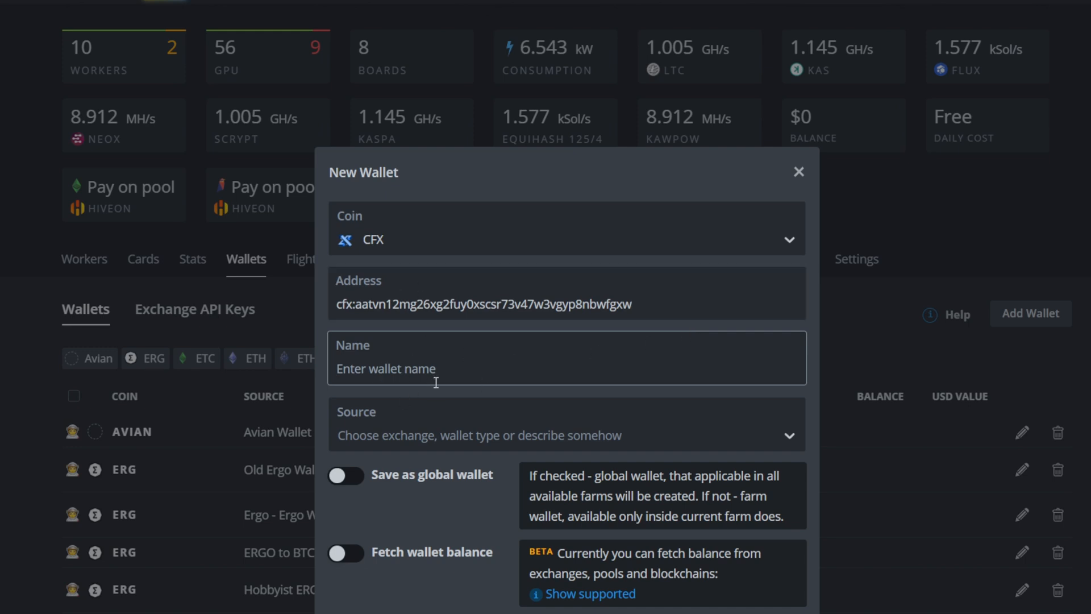
type("Hobbyist Conflux Wallet")
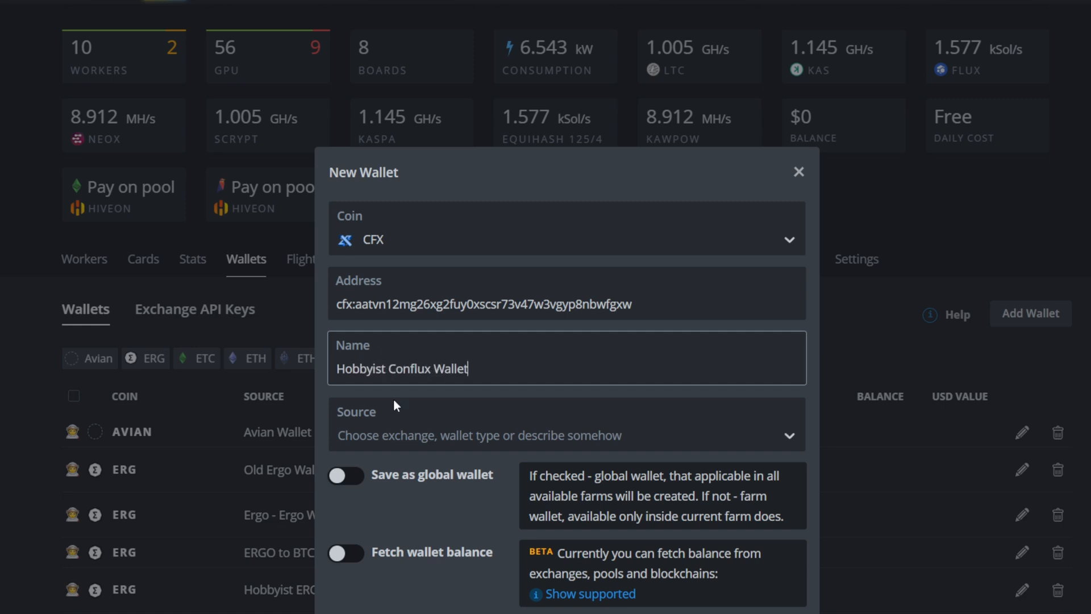
left_click(799, 172)
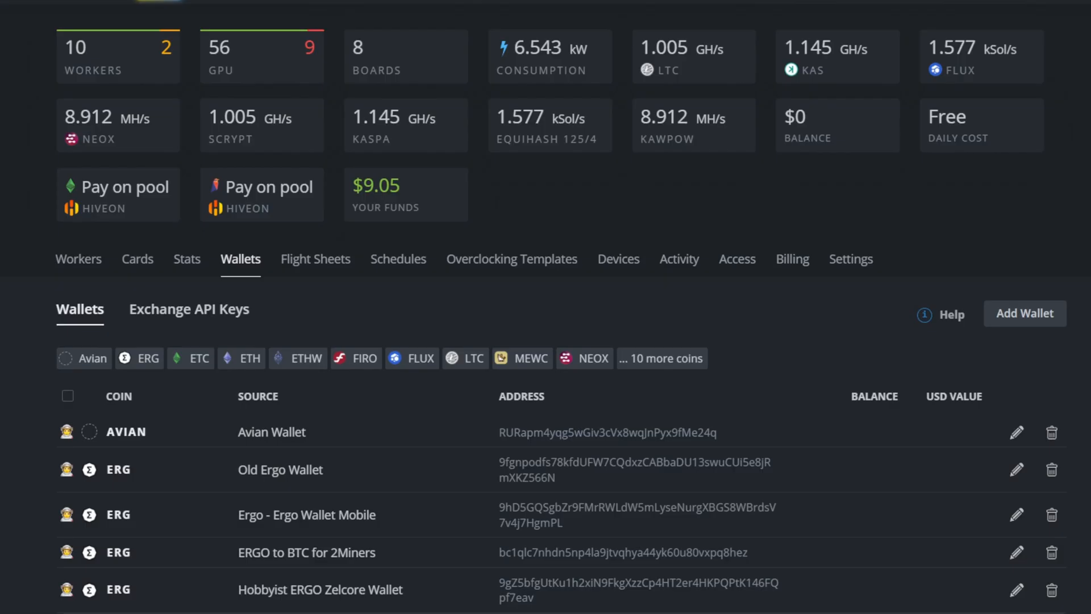
mouse_move(85, 267)
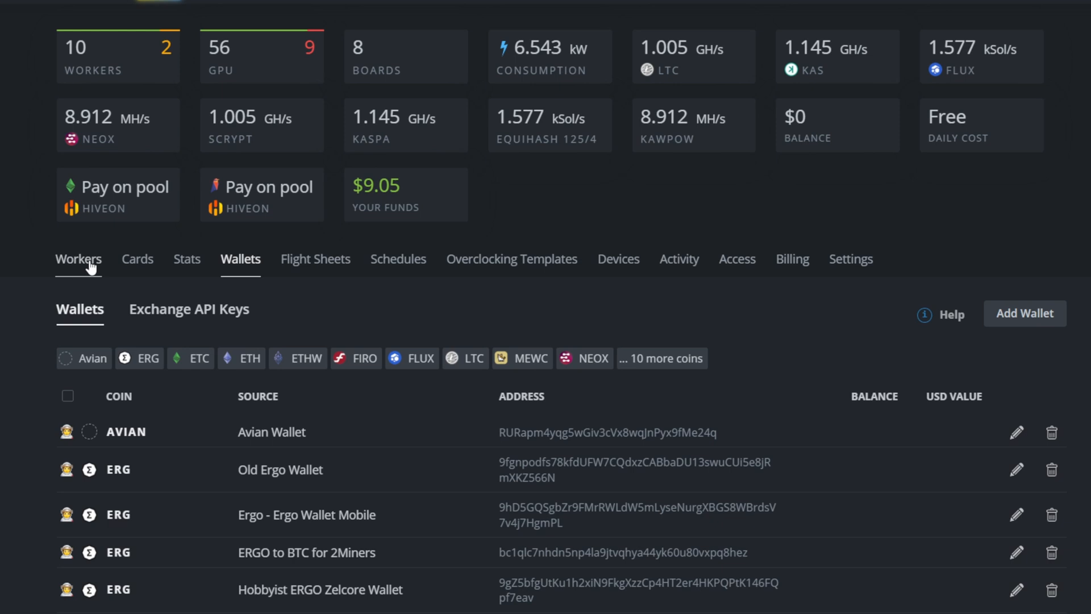
Go from MinerDude X8's Flight Sheet tab to the farm's Flight Sheets page
left_click(78, 258)
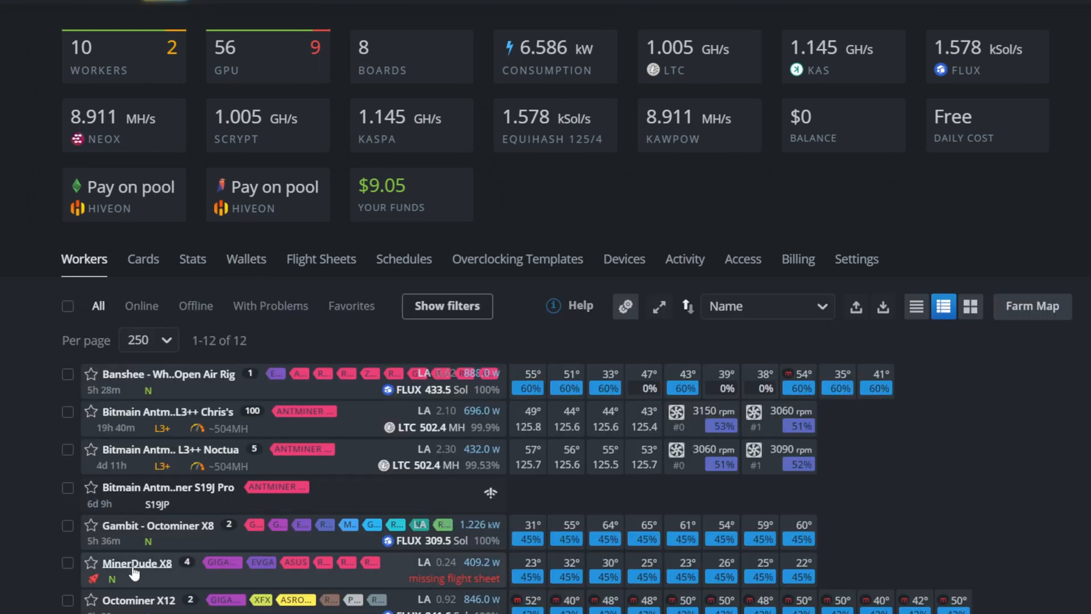
left_click(136, 563)
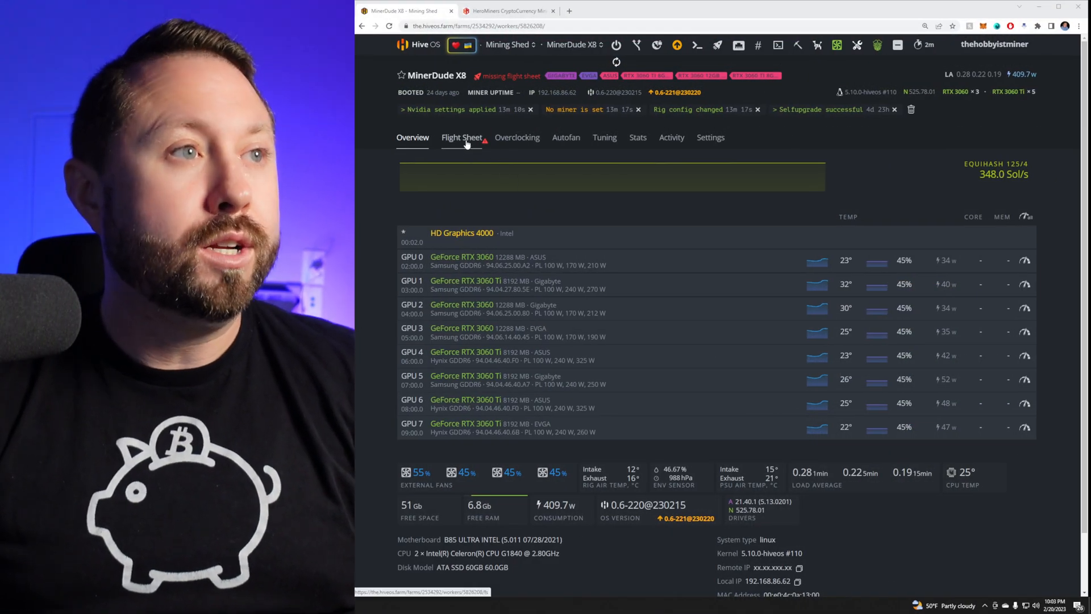
left_click(461, 138)
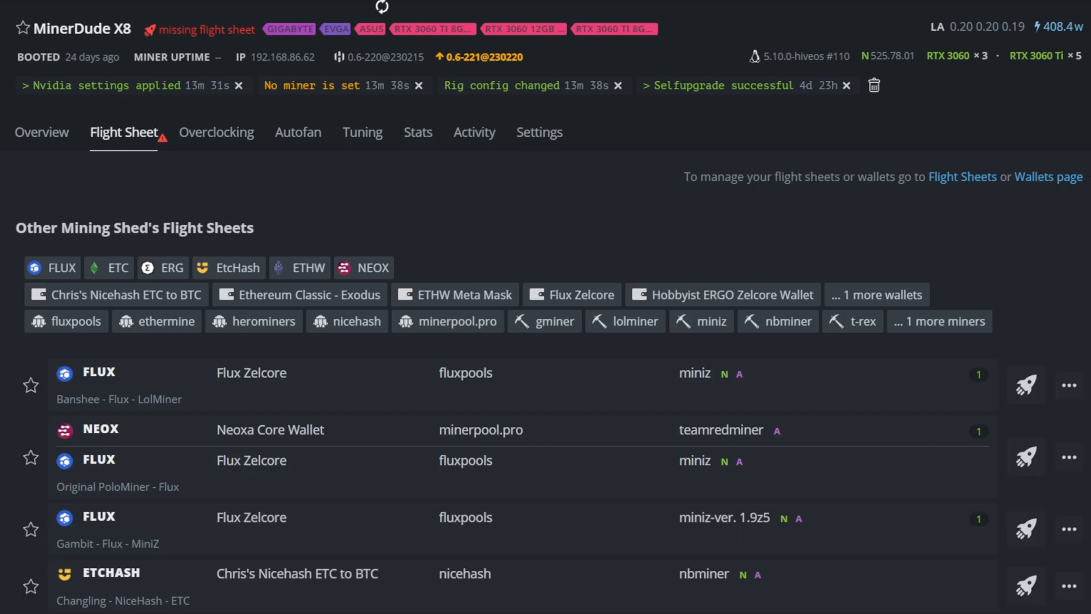
mouse_move(815, 177)
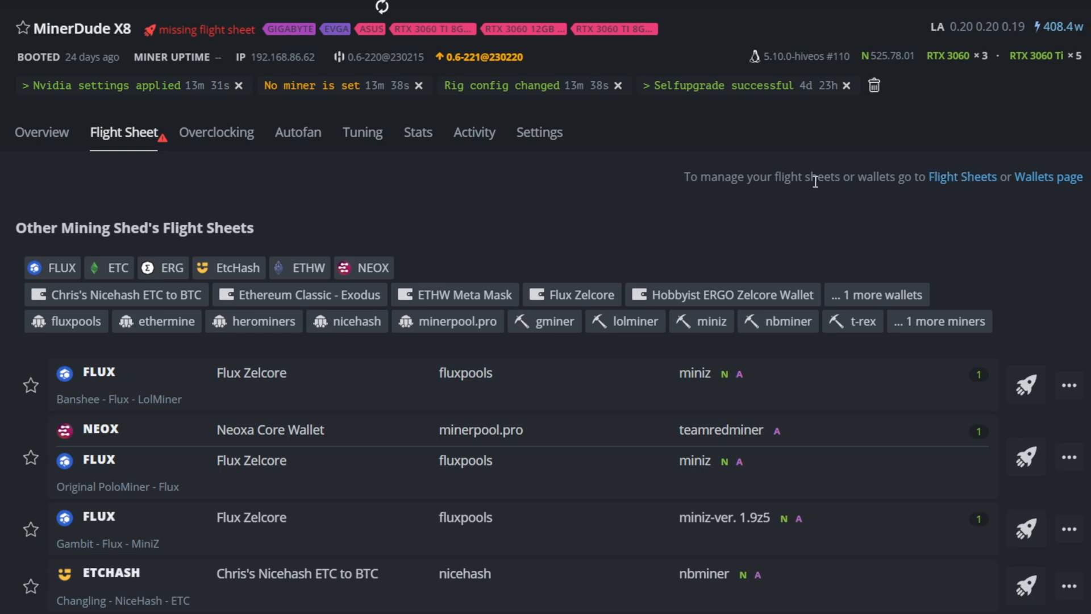
left_click(962, 177)
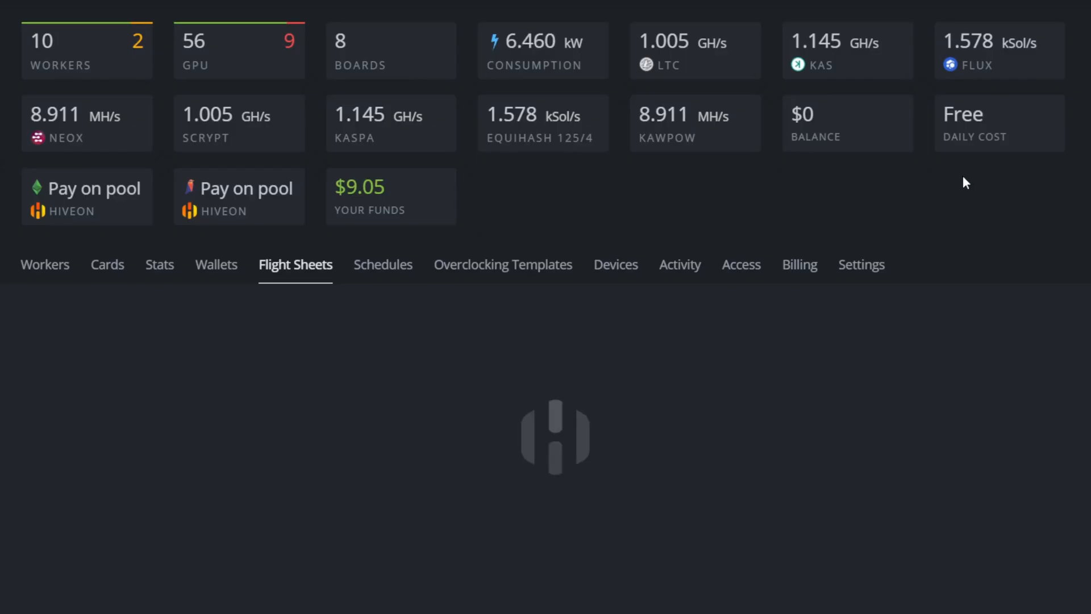
Start a new flight sheet with coin CFX and the Hobbyist Conflux Wallet
left_click(290, 264)
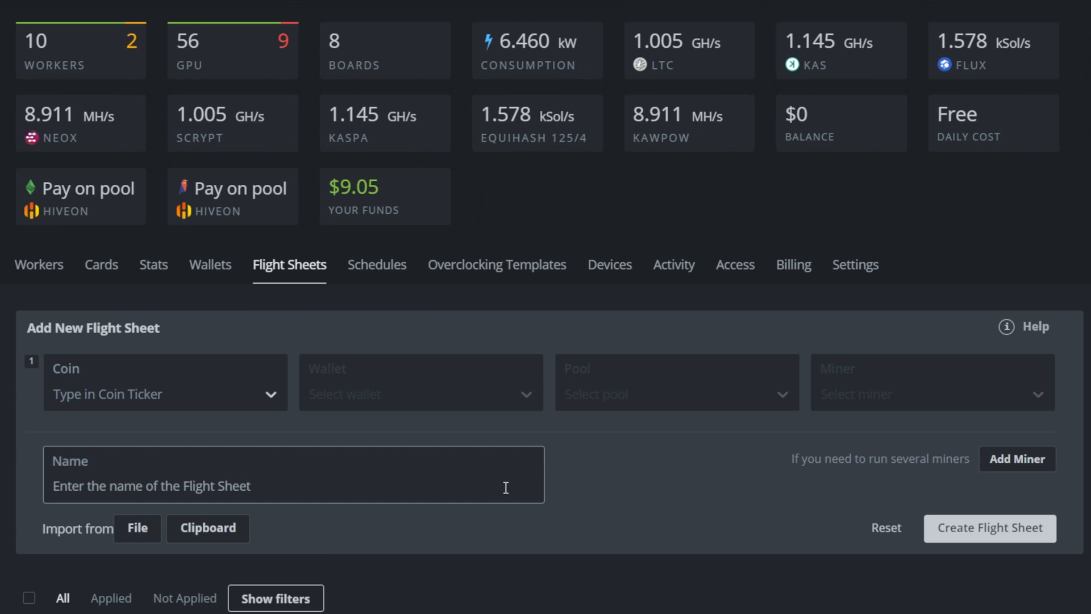
left_click(164, 382)
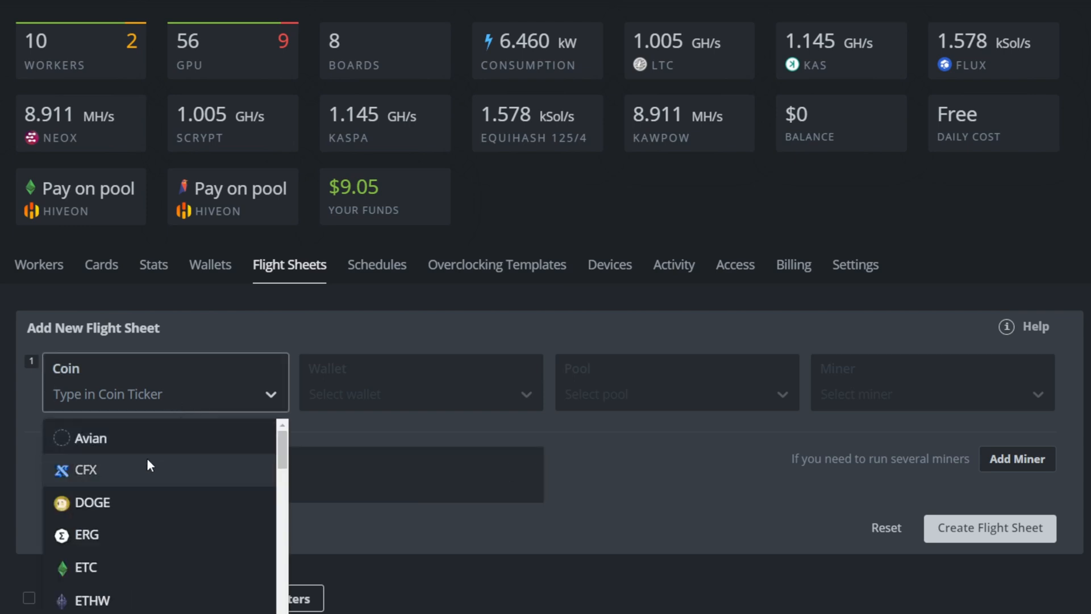
type("cf")
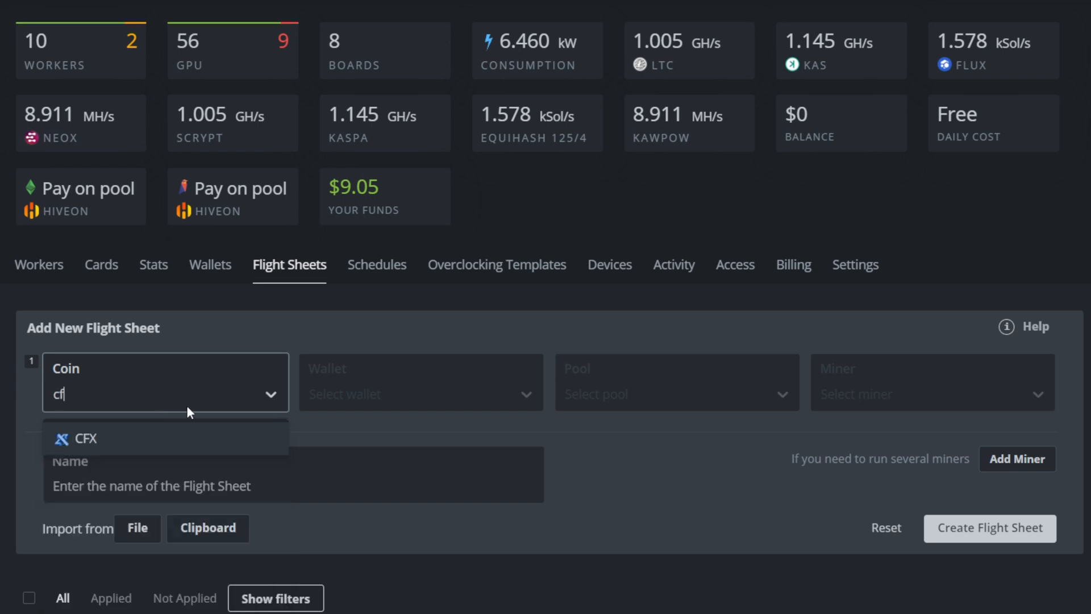
left_click(88, 439)
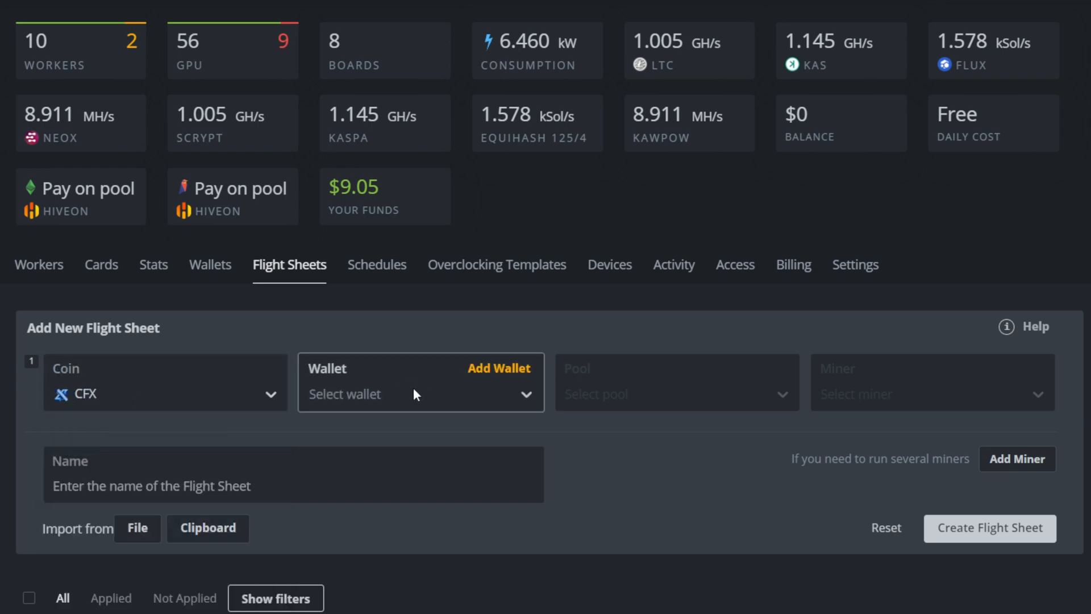
left_click(420, 394)
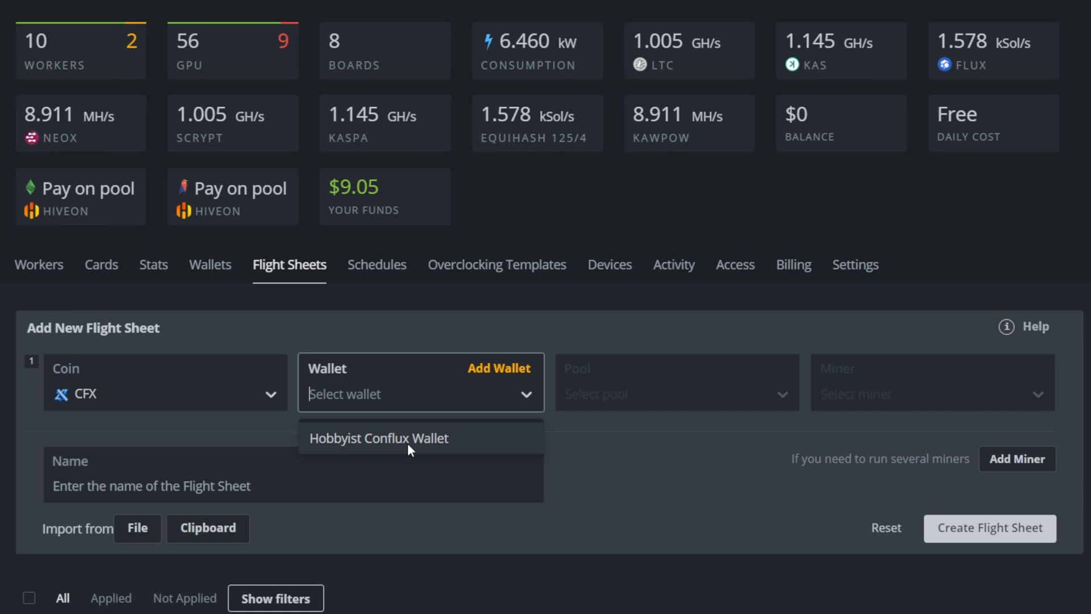
left_click(379, 438)
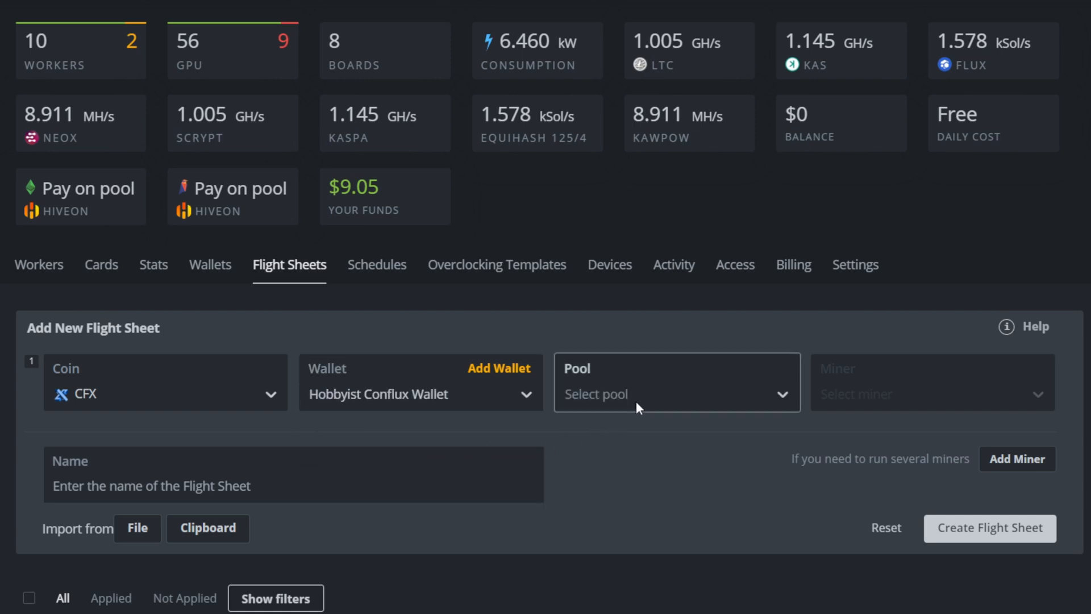
mouse_move(642, 400)
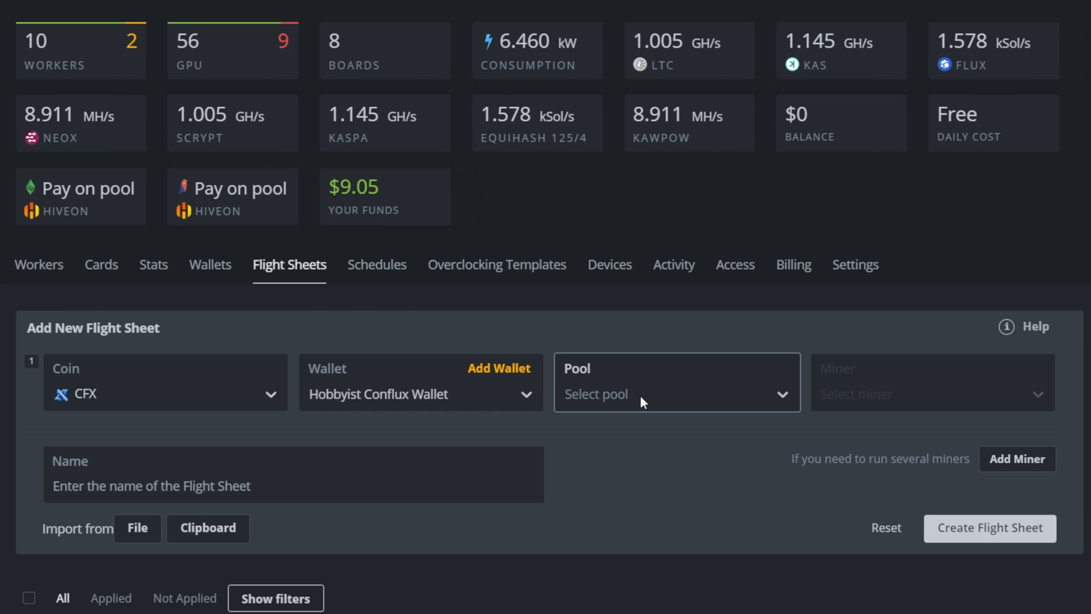
Choose herominers from the flight sheet's pool list
left_click(676, 395)
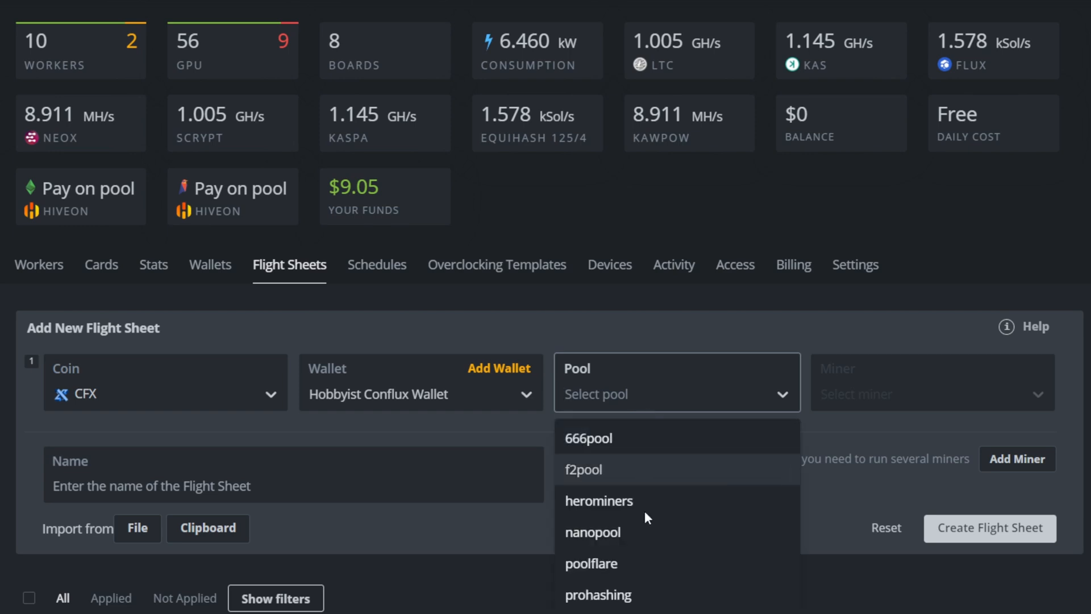
scroll("down", 3)
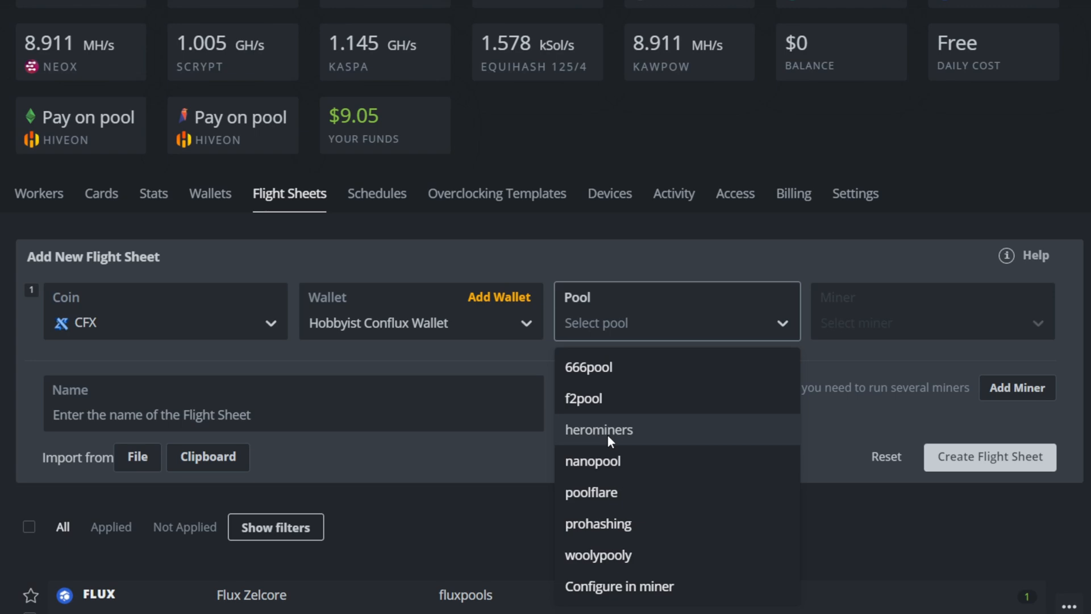
left_click(598, 430)
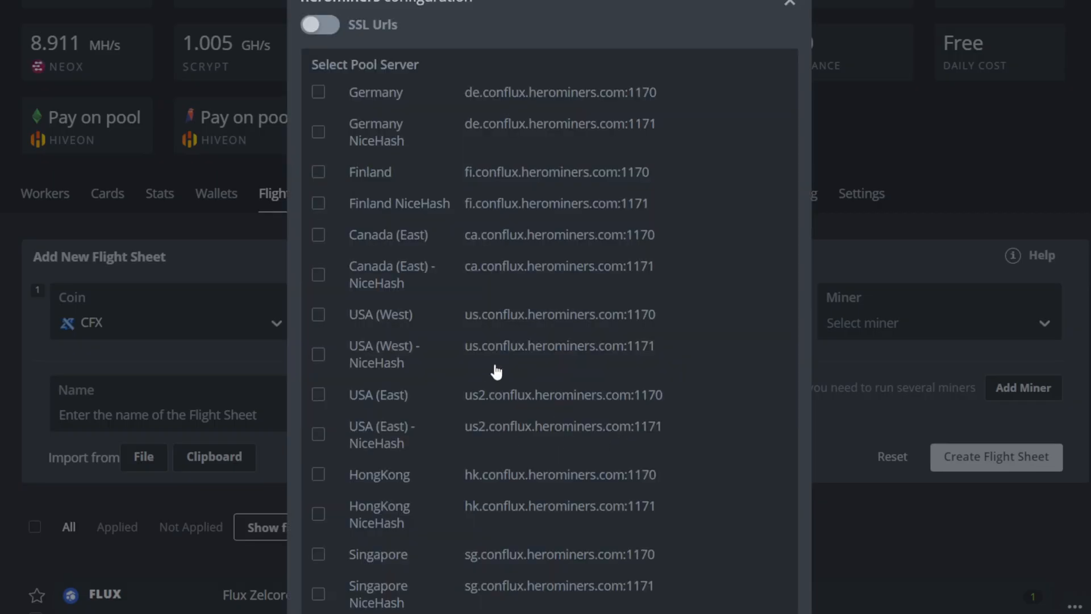
mouse_move(644, 348)
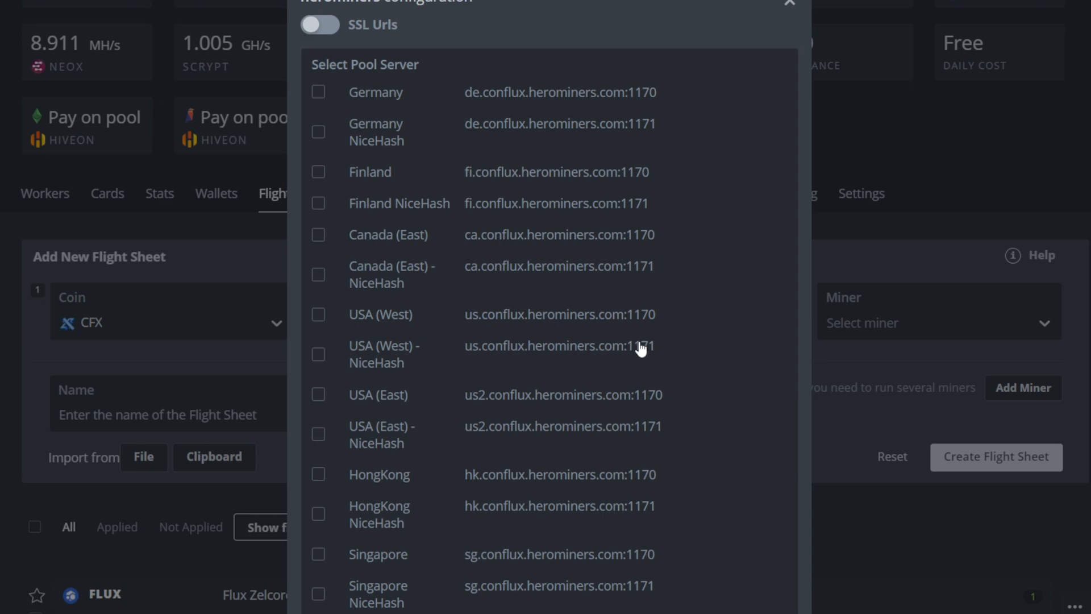
mouse_move(341, 406)
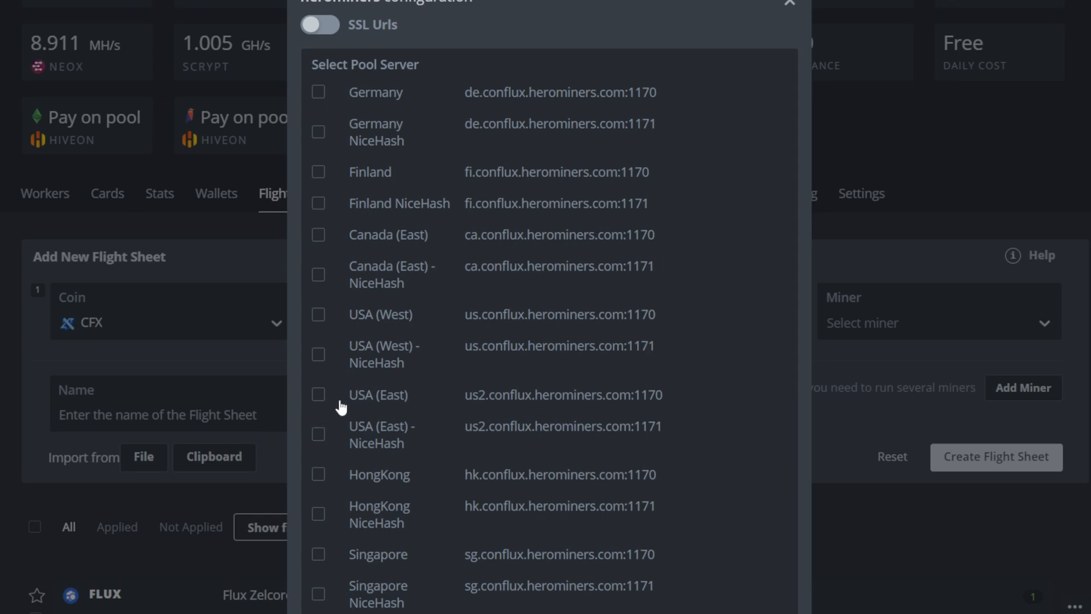
Select the USA (East) server in herominers, adding then removing USA (West)
left_click(318, 394)
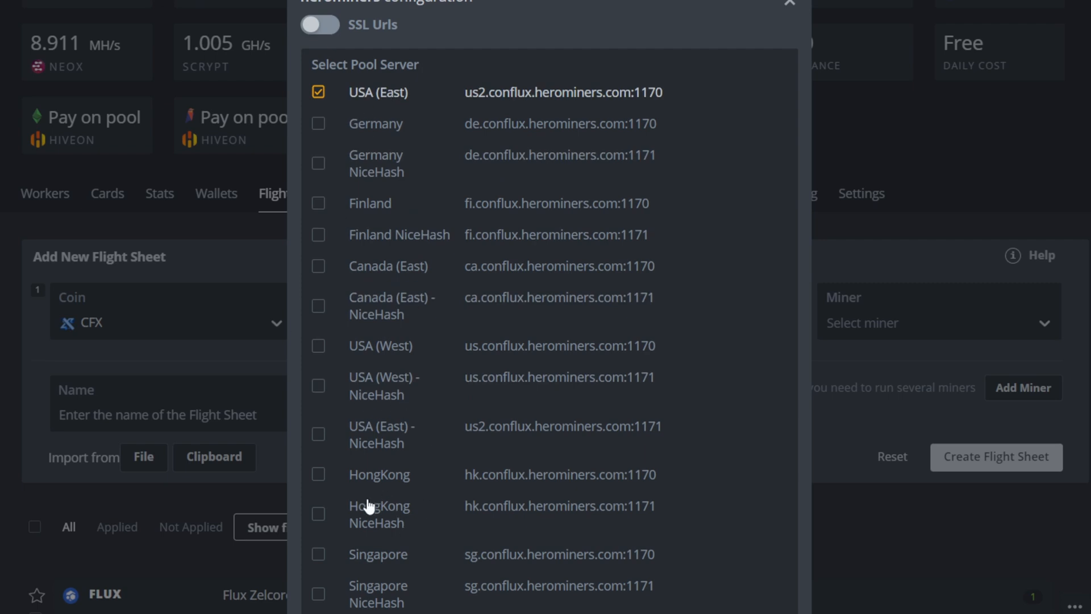
left_click(318, 346)
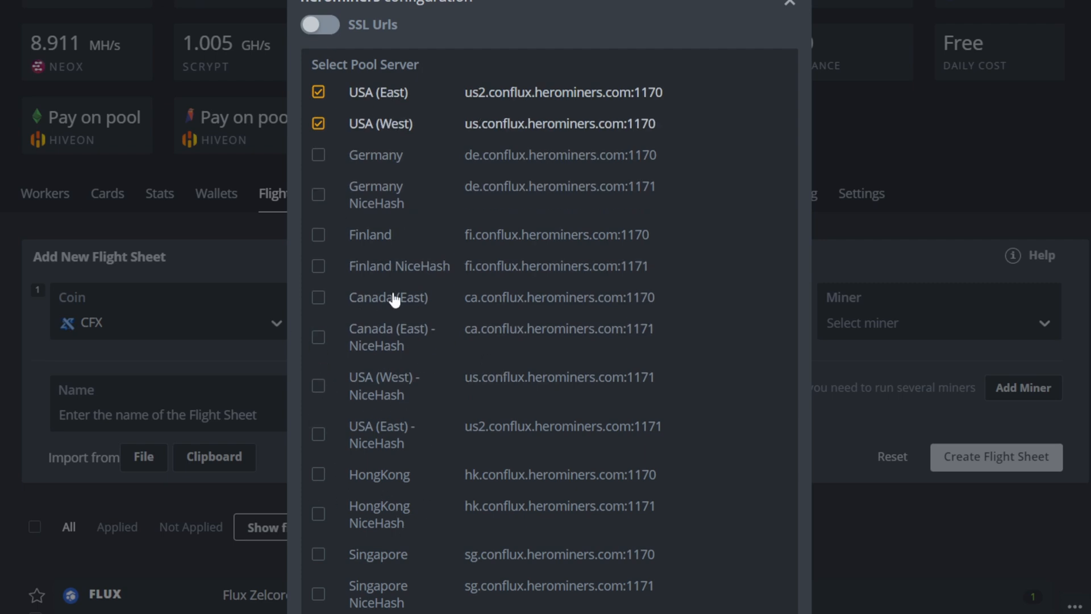
left_click(321, 25)
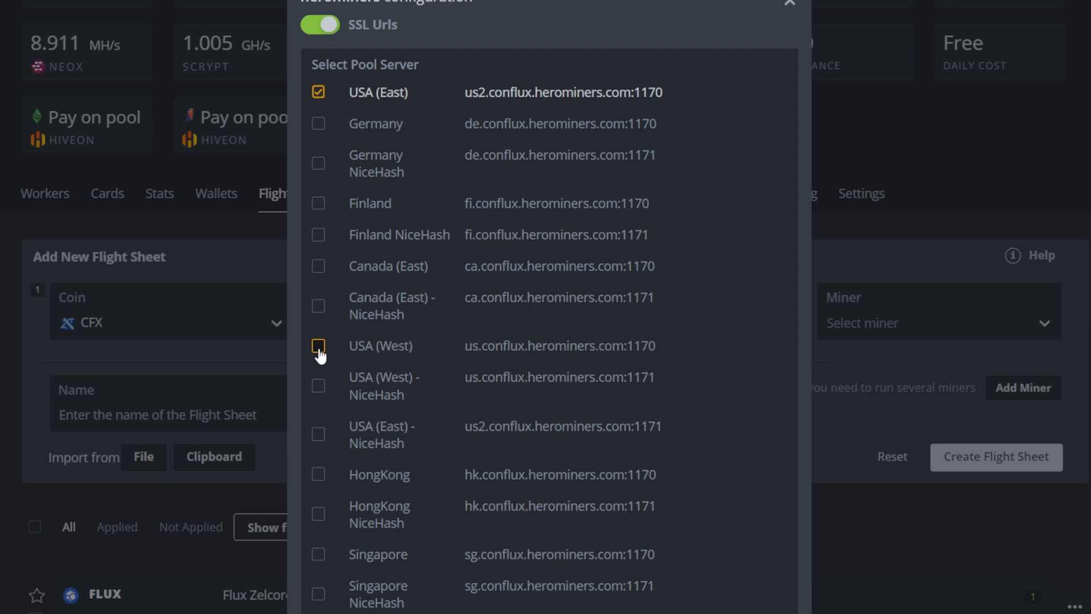
scroll("down", 3)
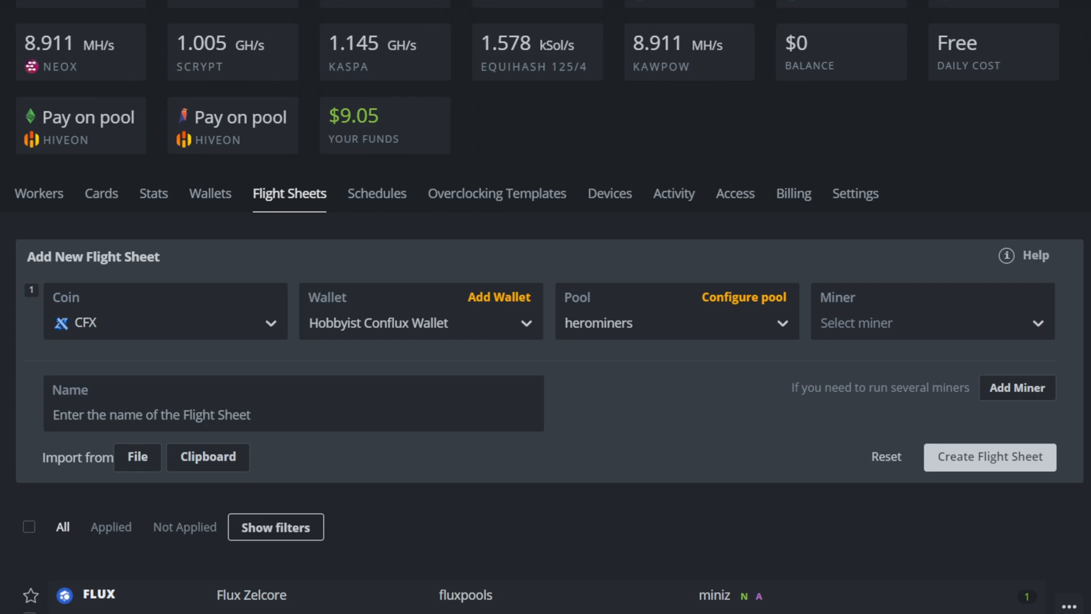
left_click(744, 296)
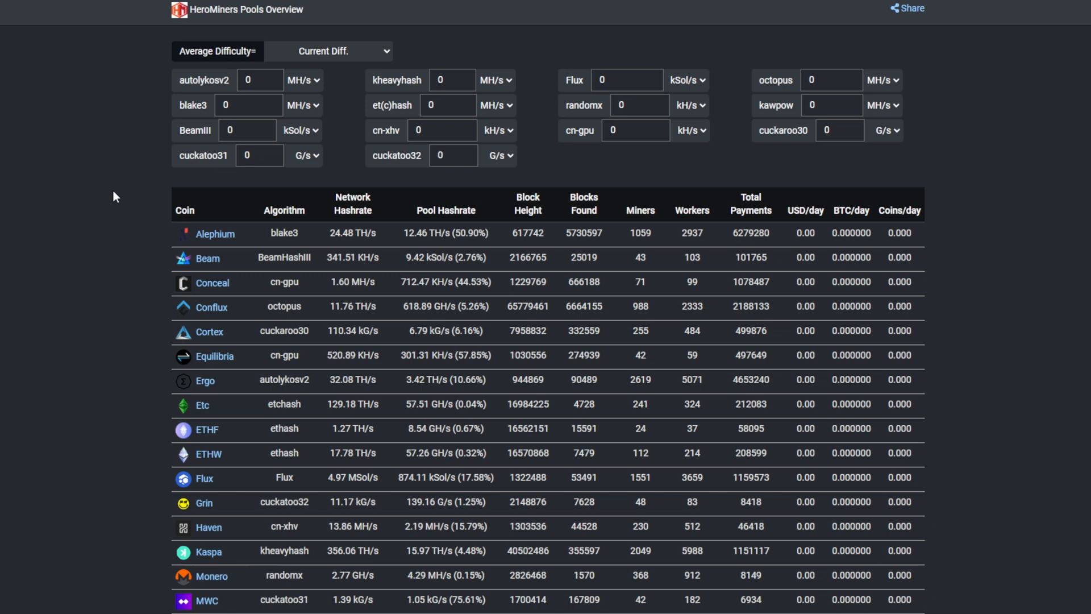
mouse_move(210, 332)
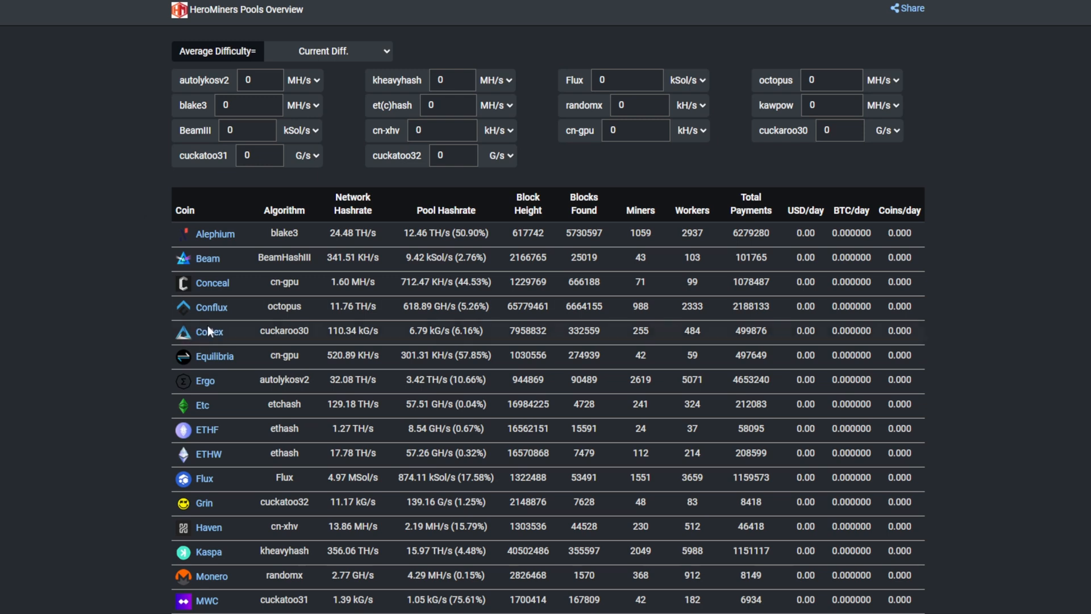
mouse_move(221, 317)
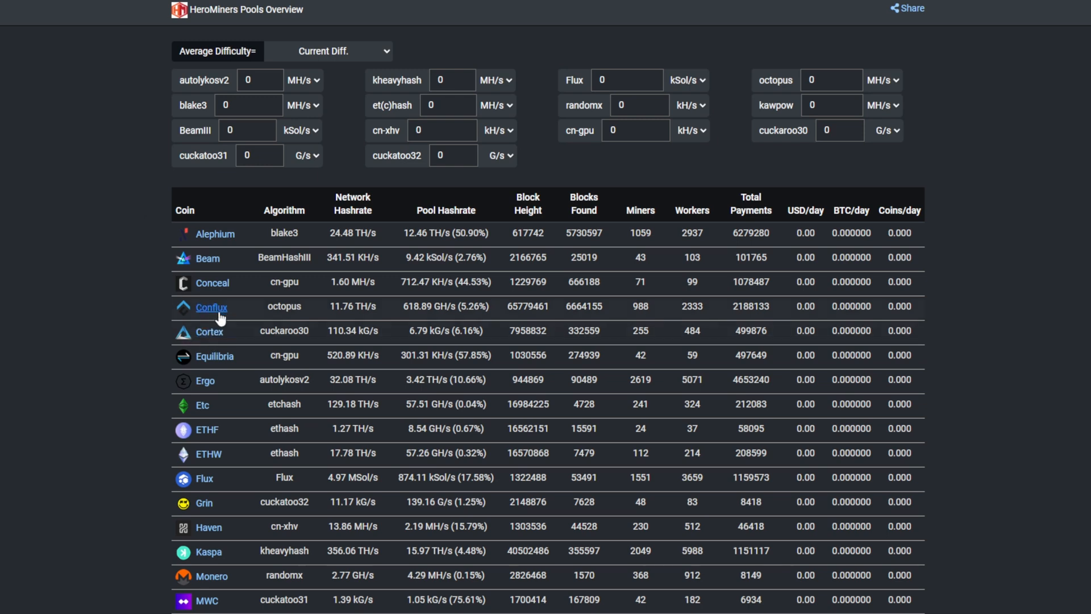
Open HeroMiners' Conflux pool page and scroll through its servers and statistics
left_click(211, 306)
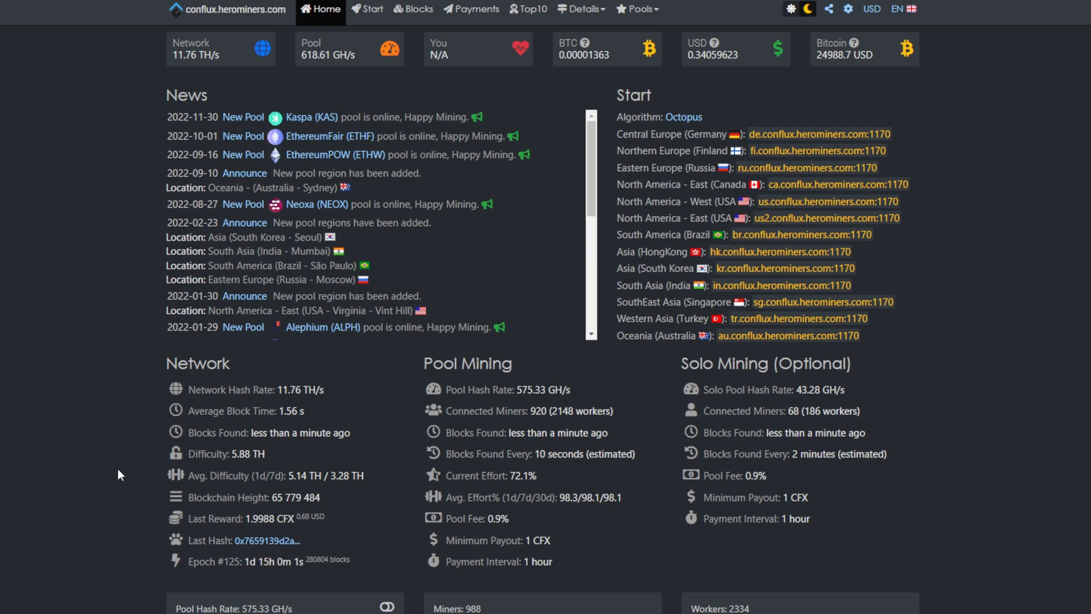
scroll("down", 3)
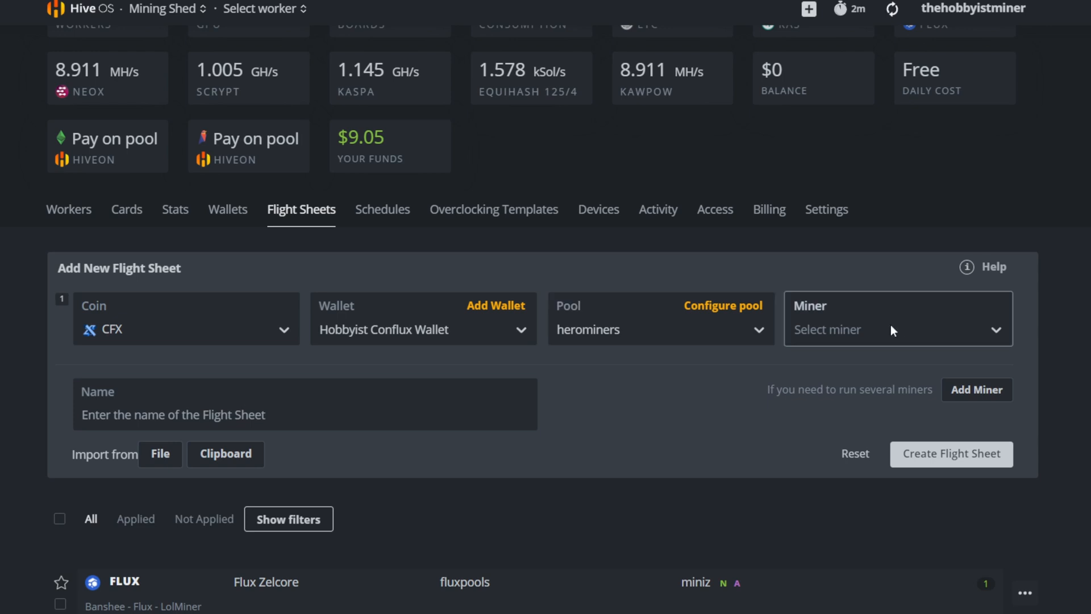
Choose T-Rex Miner and name the CFX flight sheet 'Minerdude CFX TRex Miner'
left_click(898, 329)
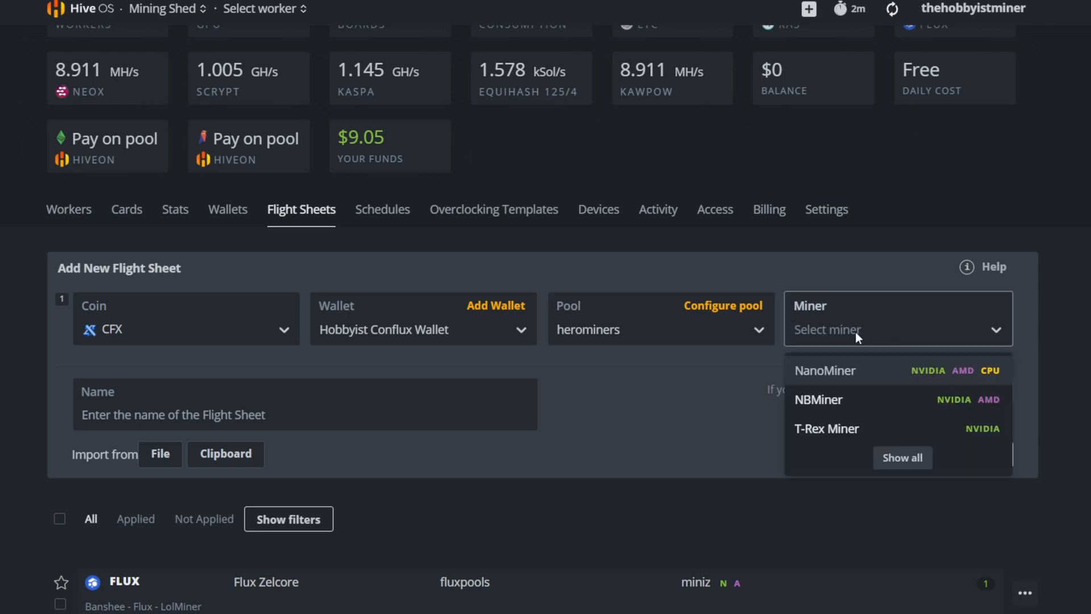
left_click(826, 428)
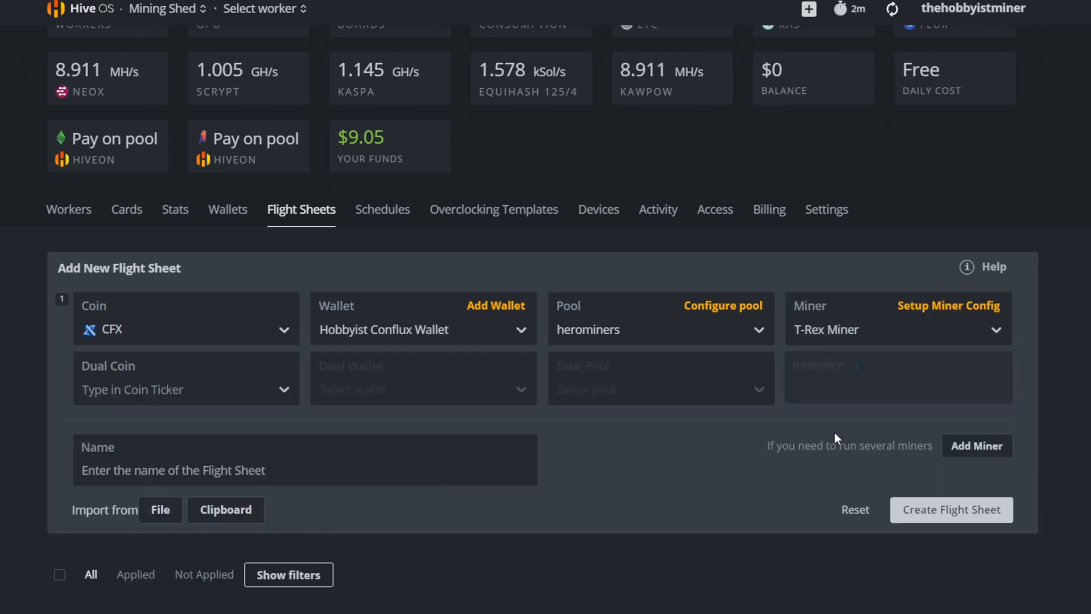
left_click(150, 470)
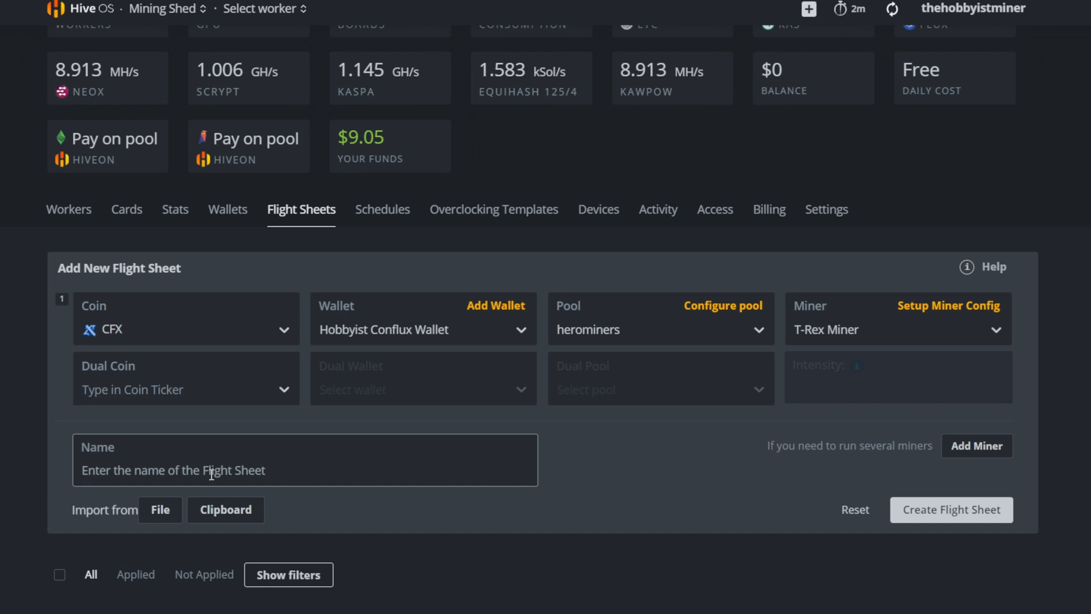
type("Min")
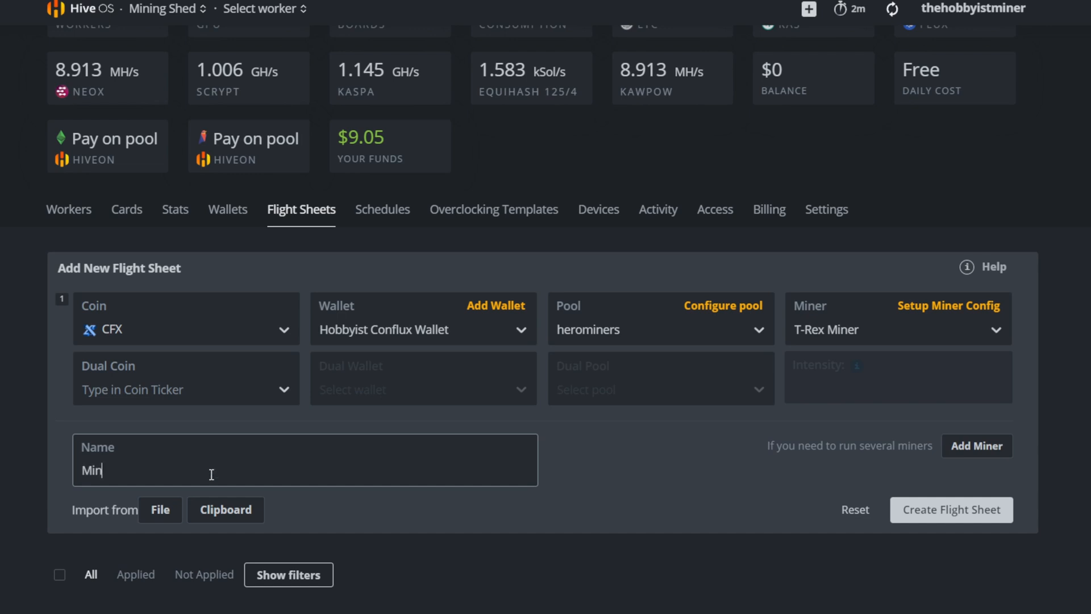
type("erdude")
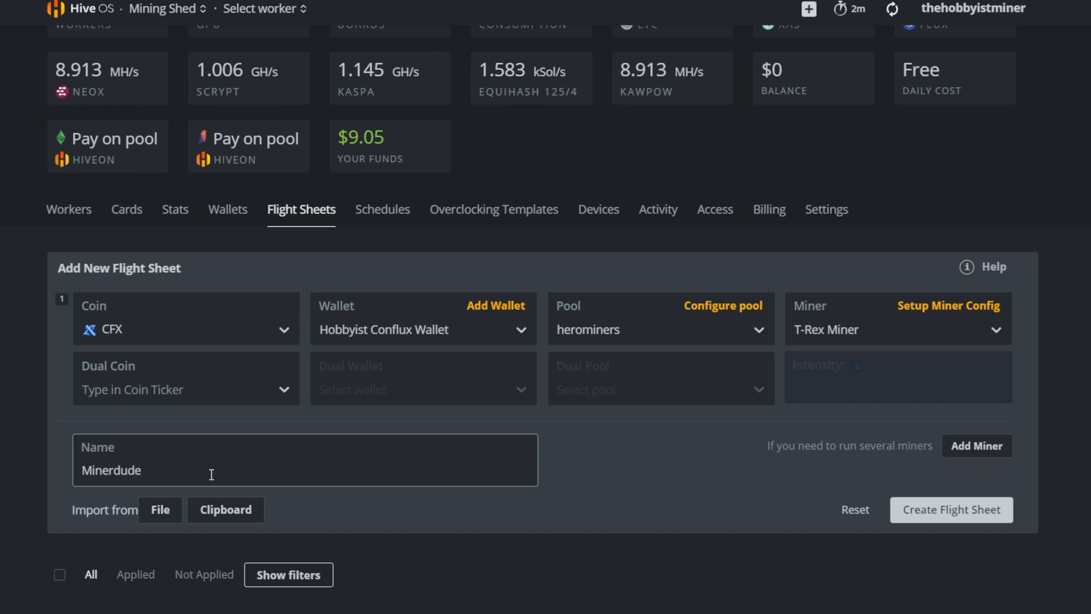
type("CFX")
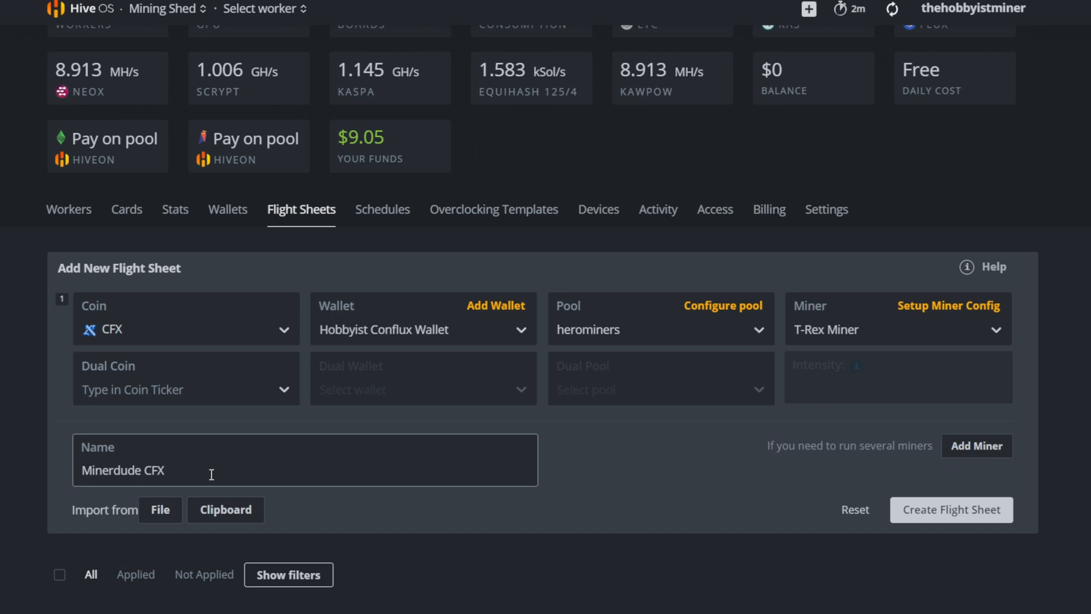
type("TR")
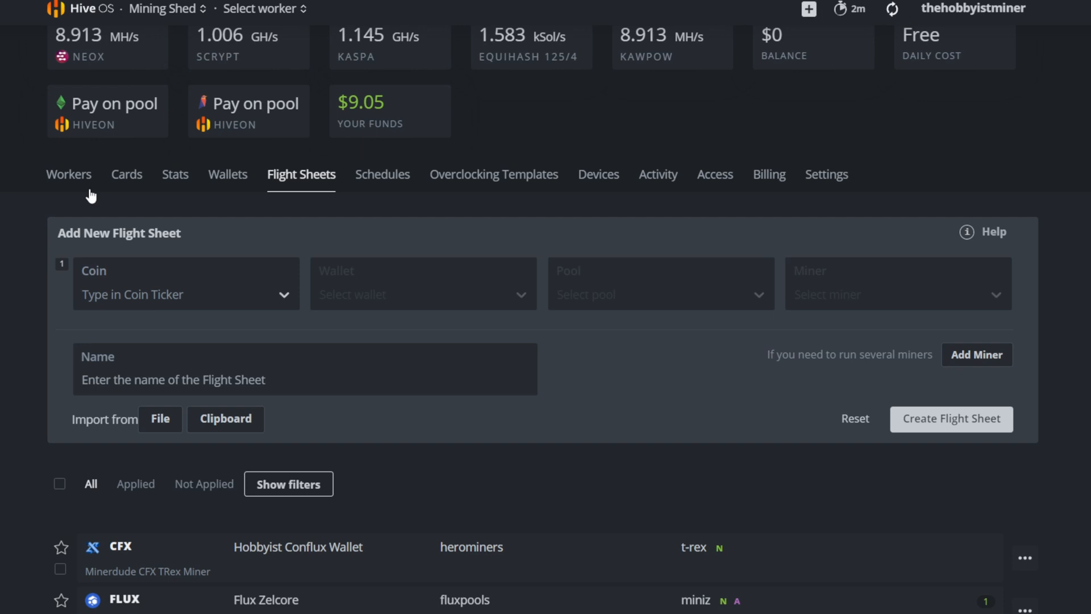
Open MinerDude X8 from the workers list and apply the CFX TRex flight sheet
left_click(69, 174)
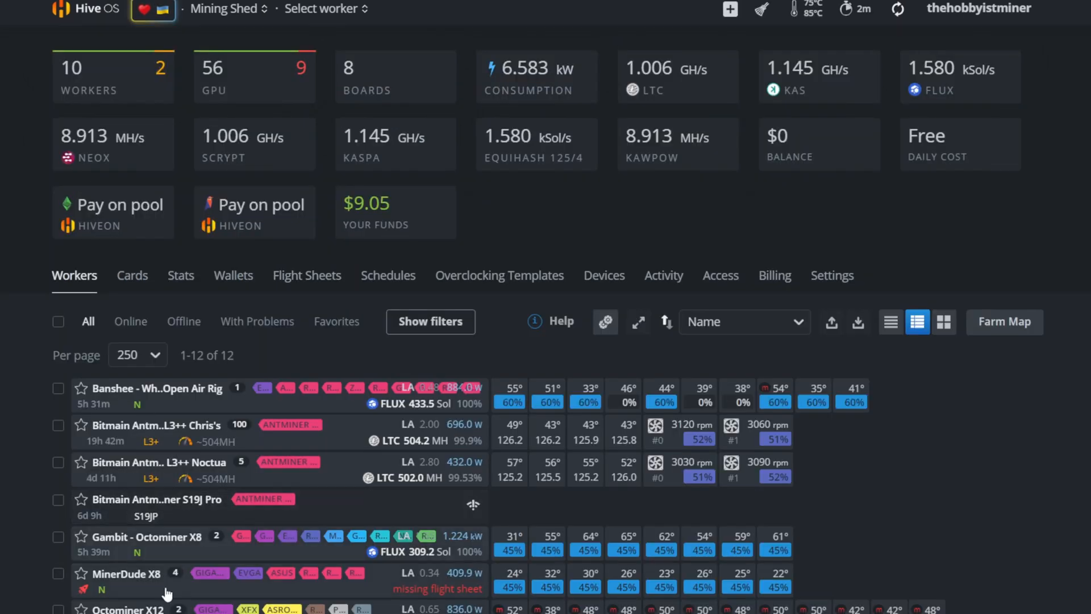
left_click(127, 573)
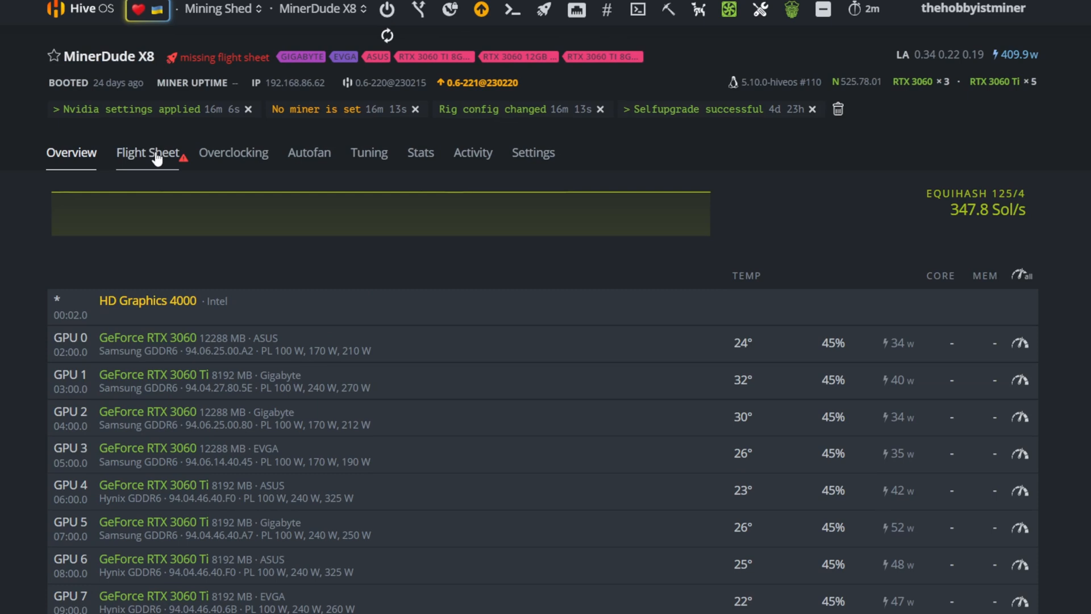
left_click(146, 152)
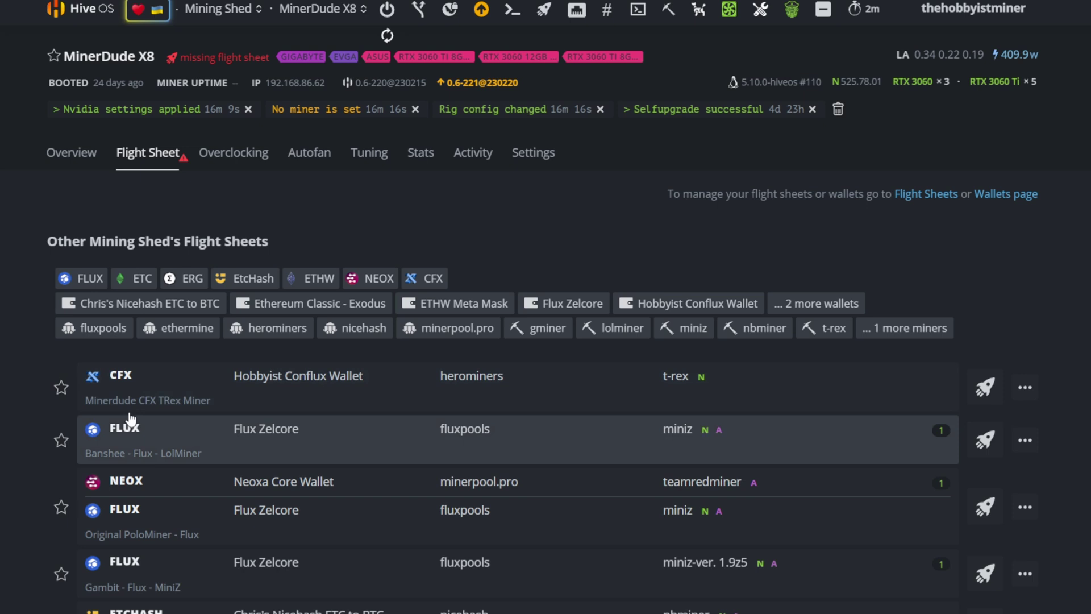
mouse_move(211, 410)
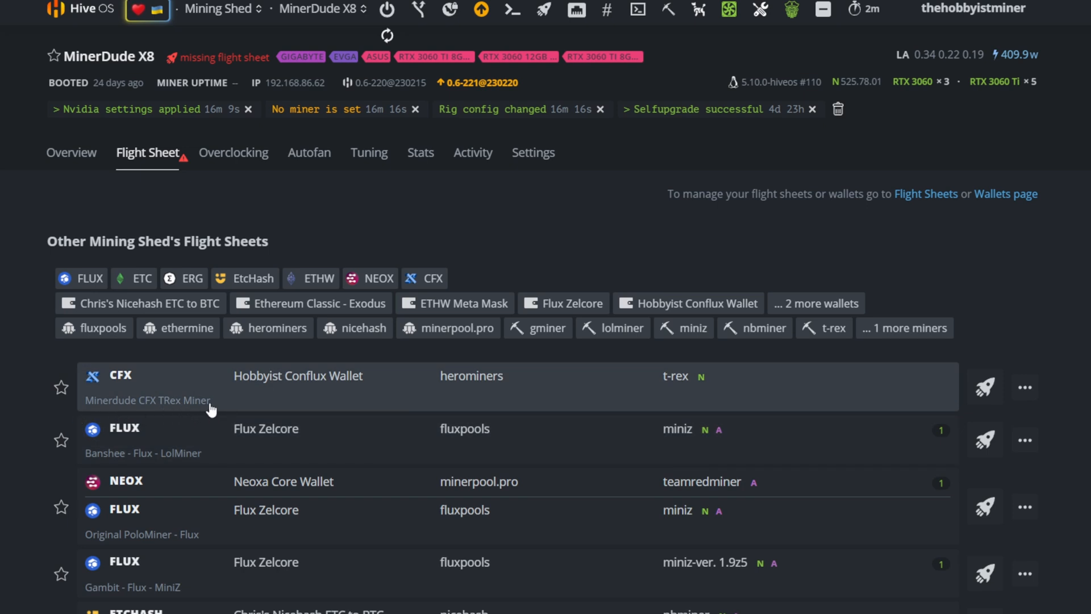
mouse_move(985, 388)
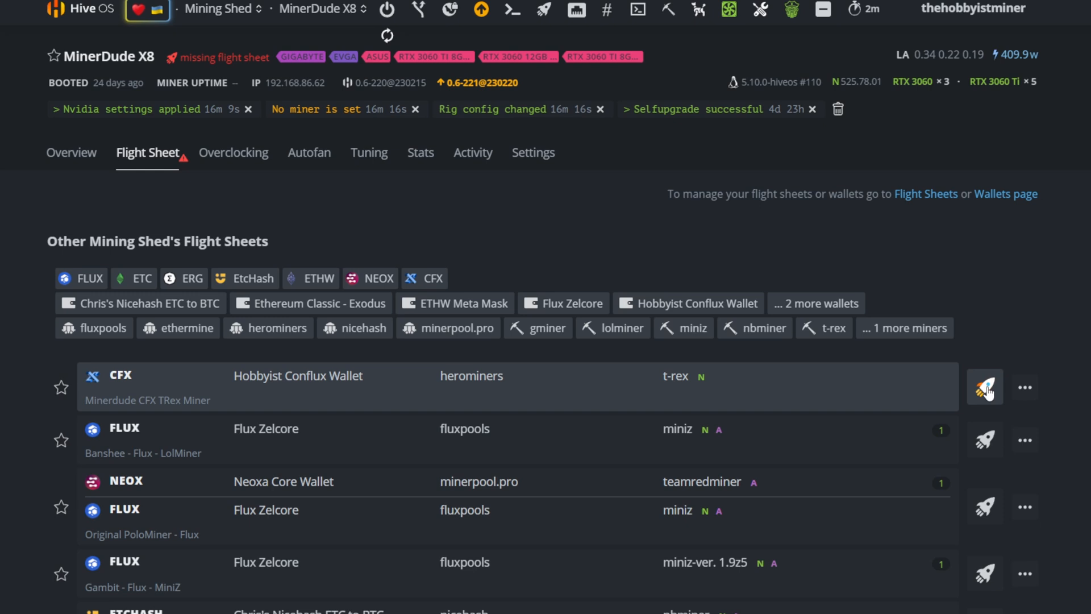
left_click(985, 387)
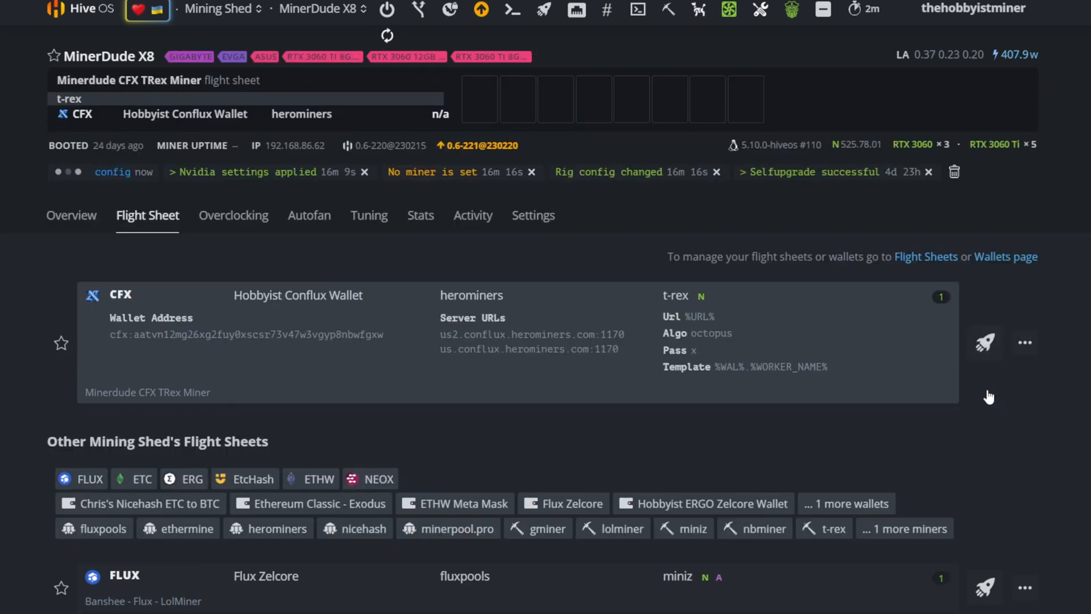
mouse_move(985, 387)
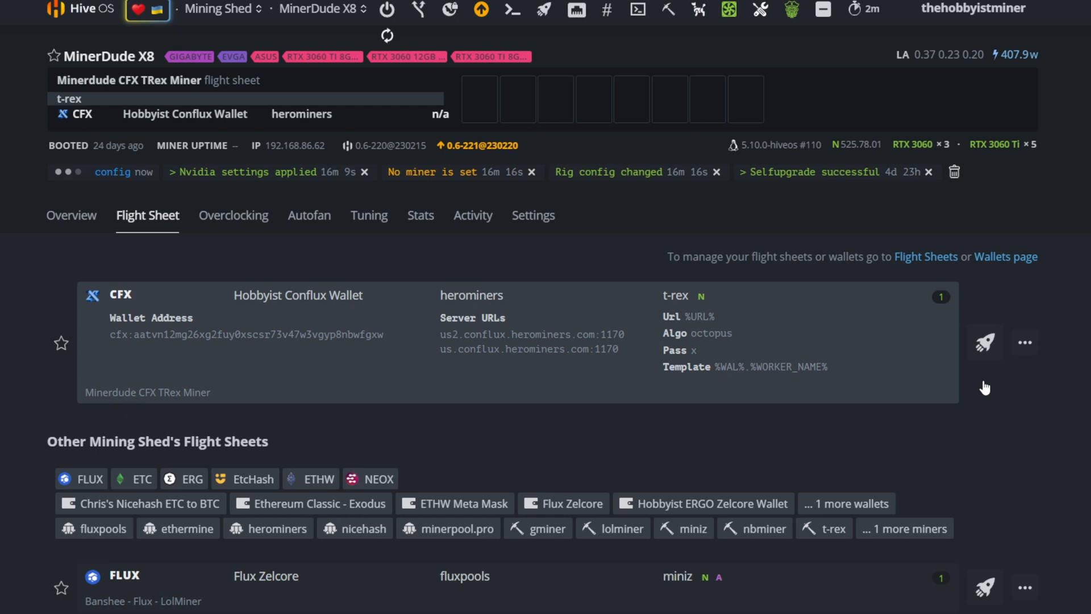
mouse_move(966, 367)
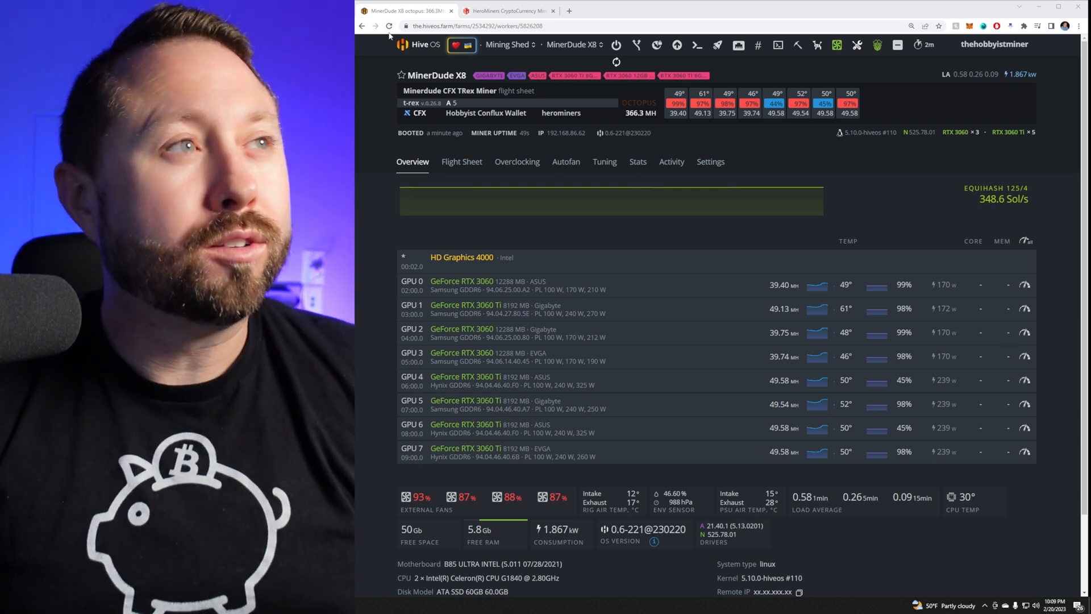
Reload the MinerDude X8 dashboard to see all eight GPUs hashing CFX
left_click(390, 26)
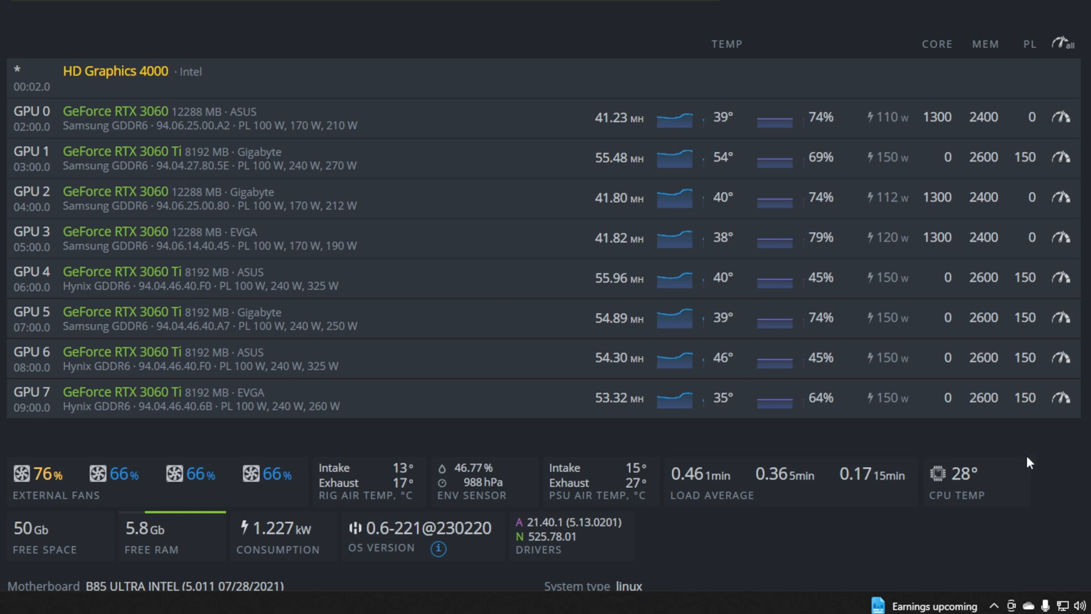
scroll("down", 3)
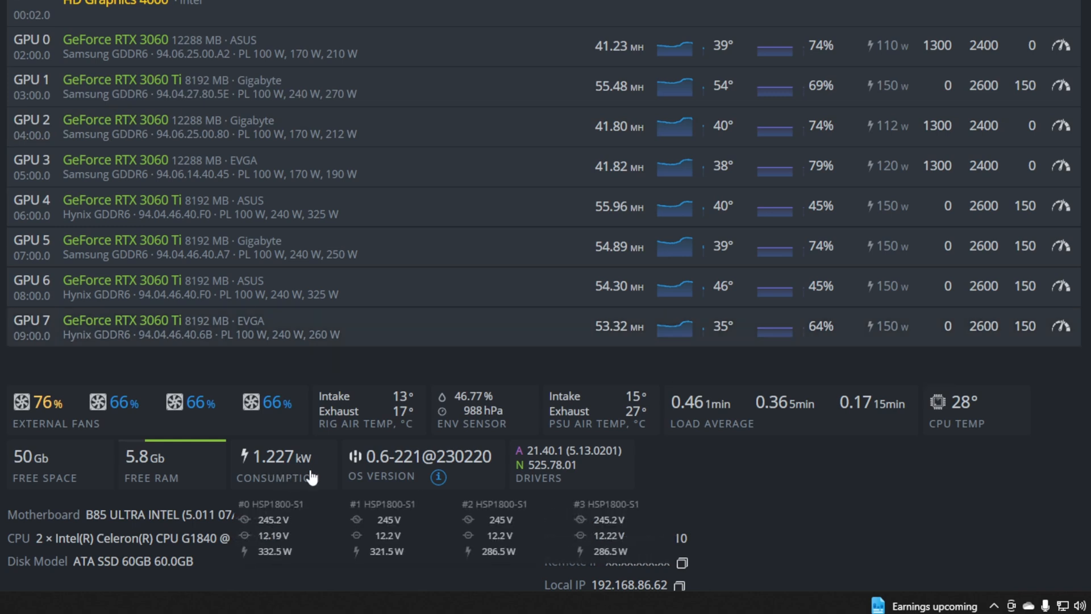
mouse_move(345, 475)
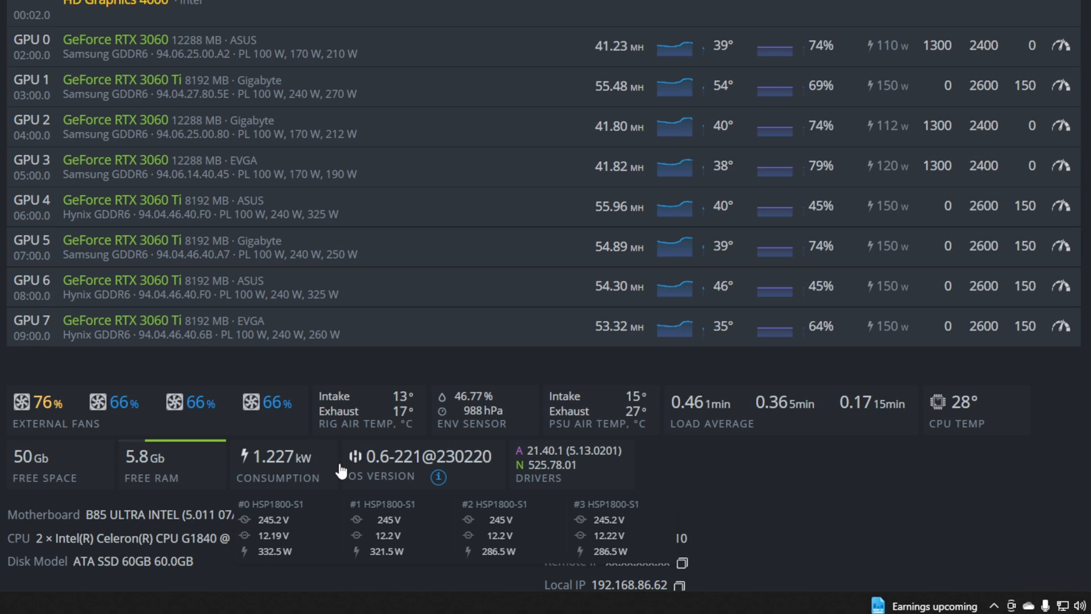
mouse_move(240, 481)
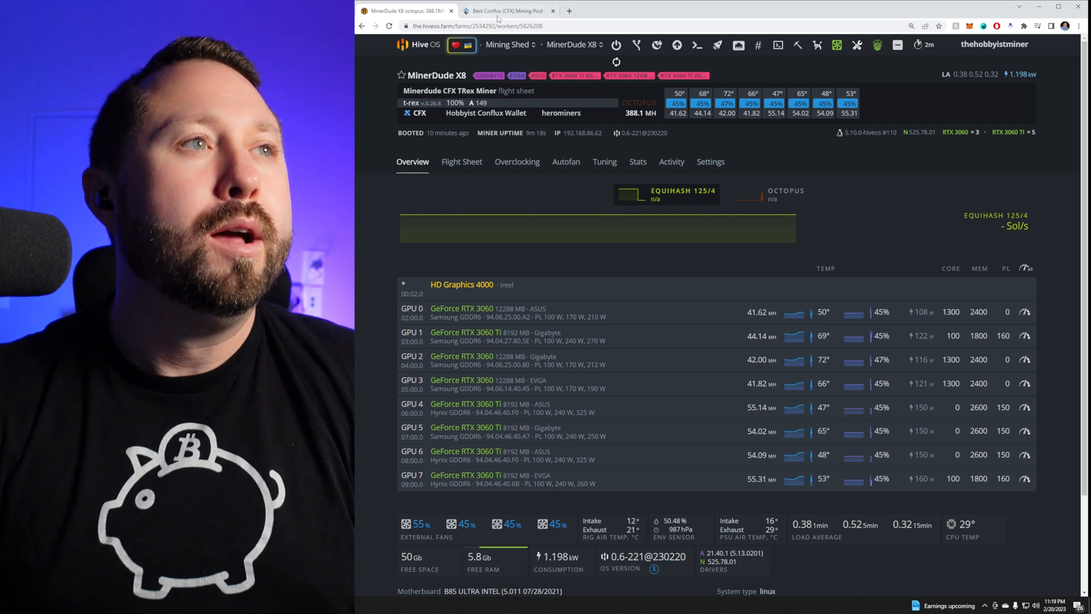
Go from the HeroMiners tab through the Pools overview to Conflux
left_click(507, 11)
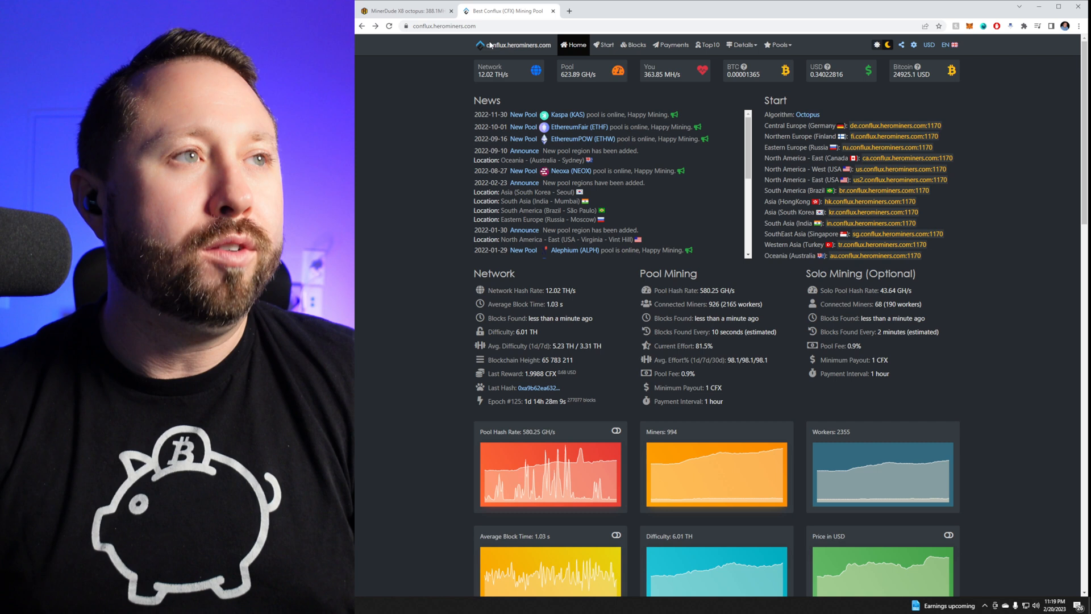
left_click(443, 25)
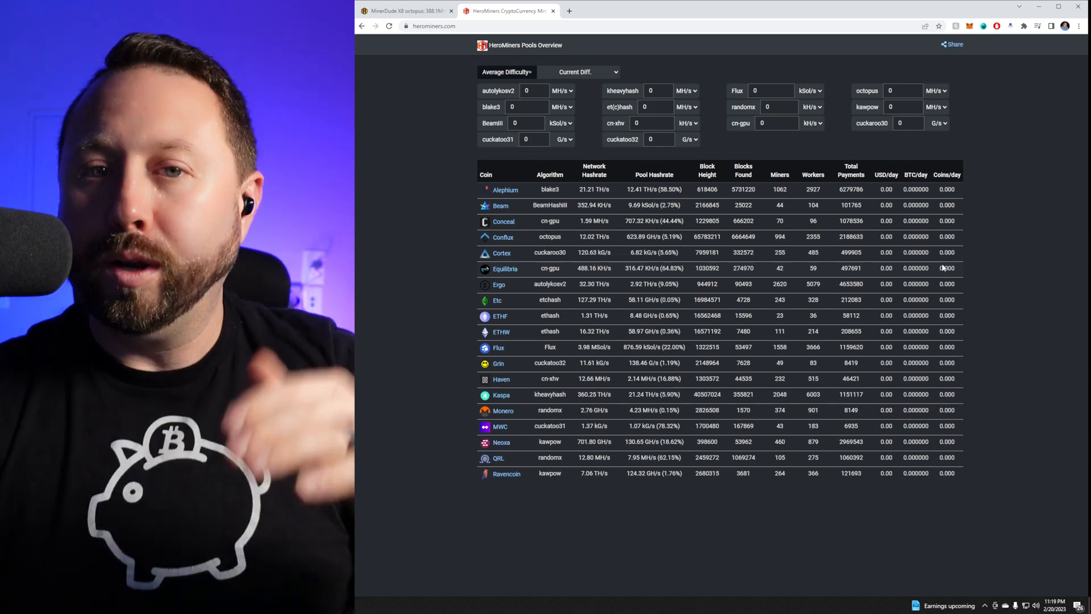
mouse_move(503, 237)
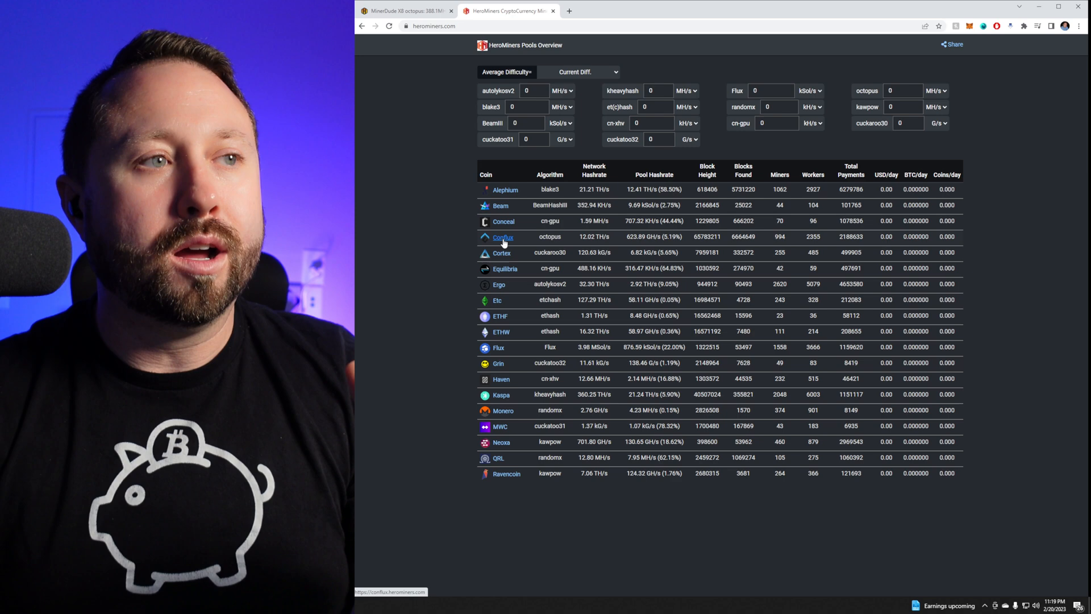
left_click(502, 237)
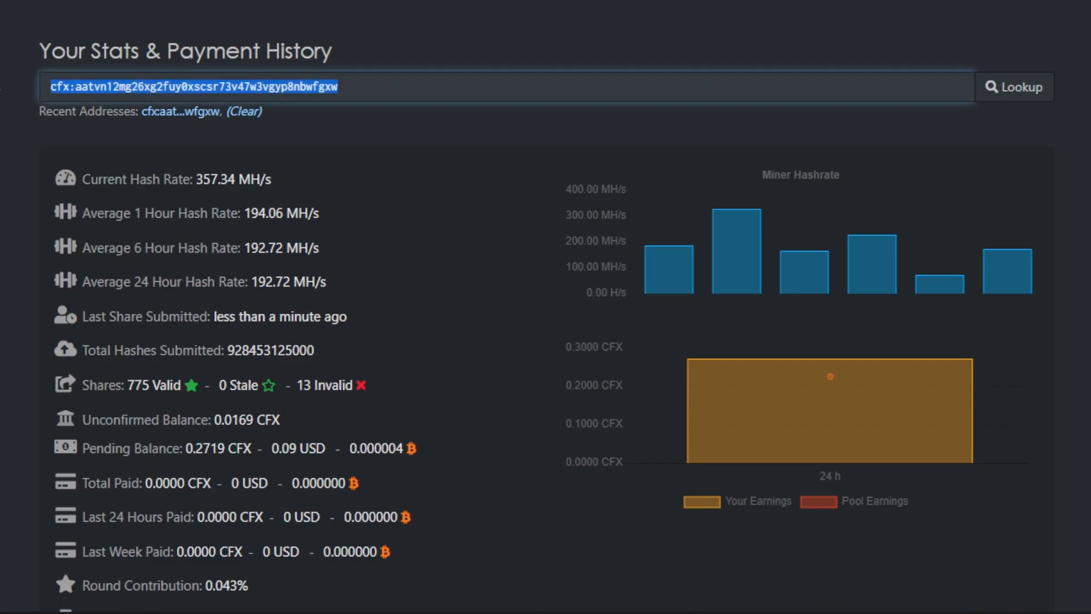
Look up the CFX wallet and review MinerDude X8's 376.88 MH/s, shares and block rewards
left_click(63, 88)
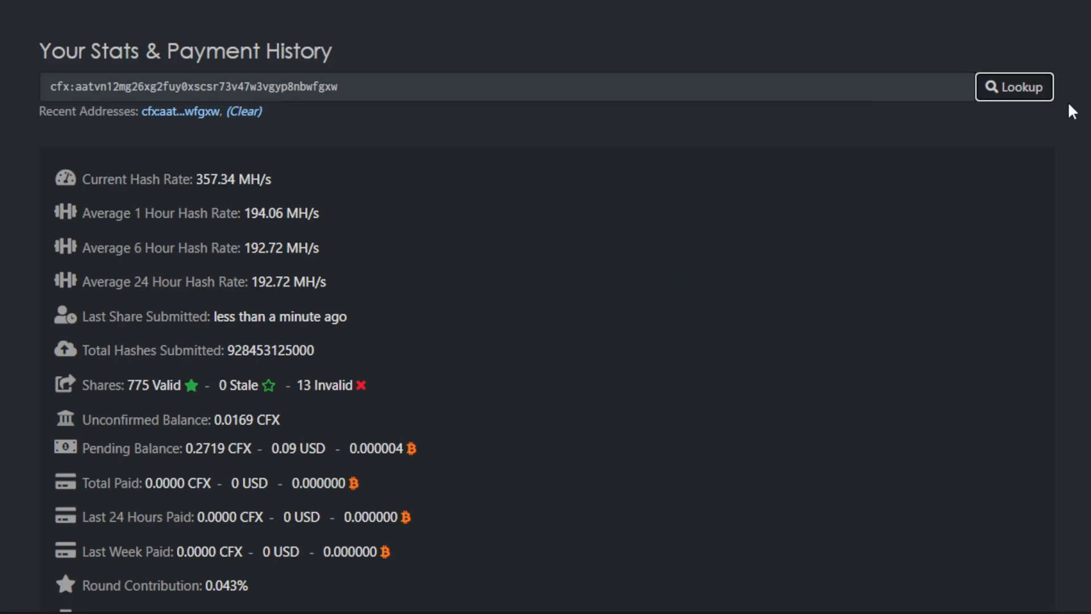
scroll("down", 3)
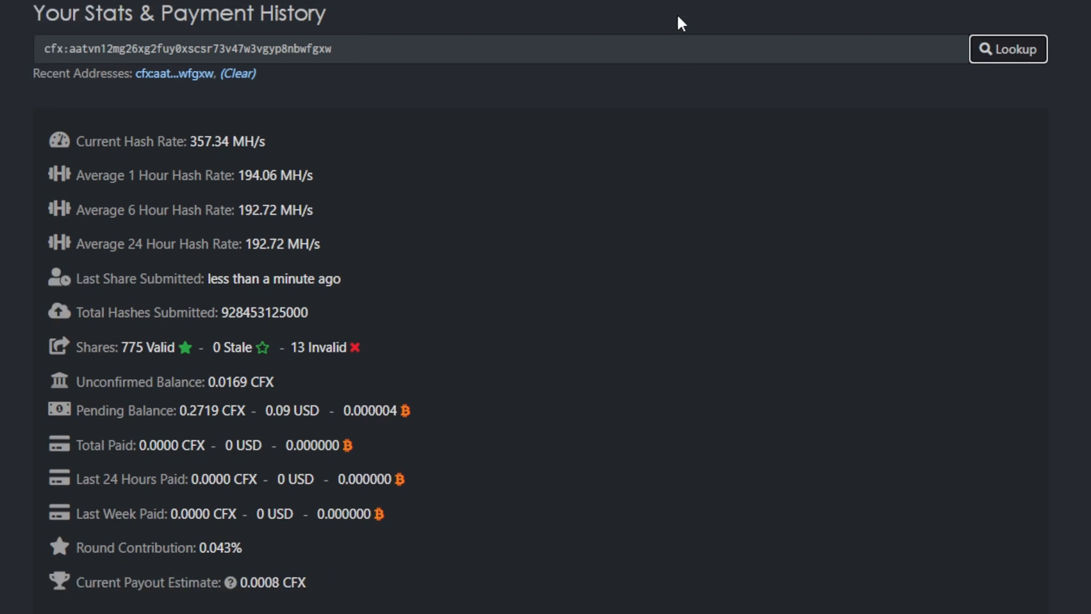
scroll("down", 3)
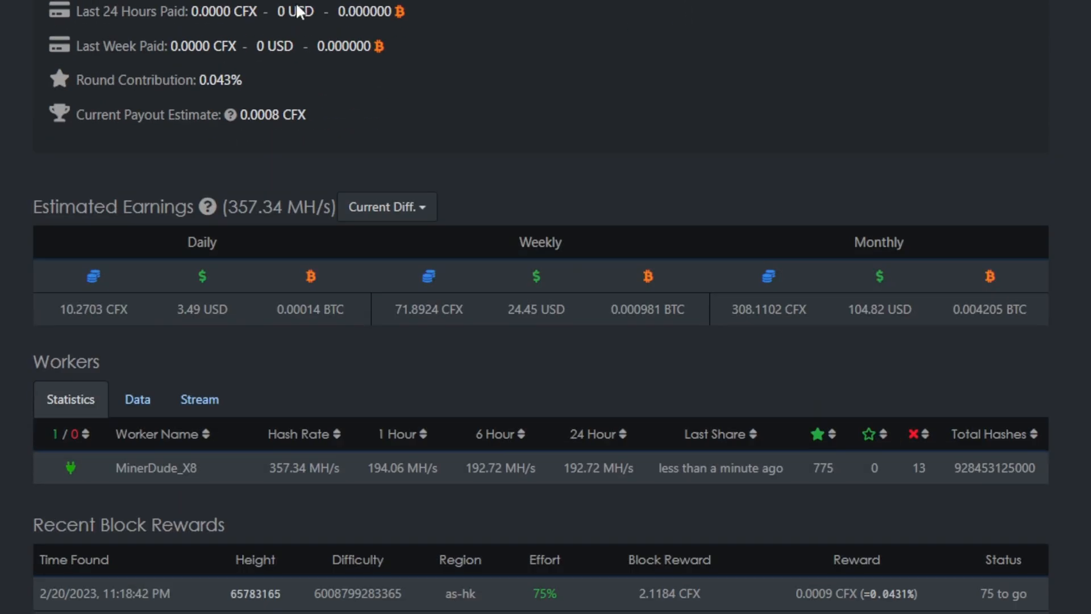
mouse_move(297, 94)
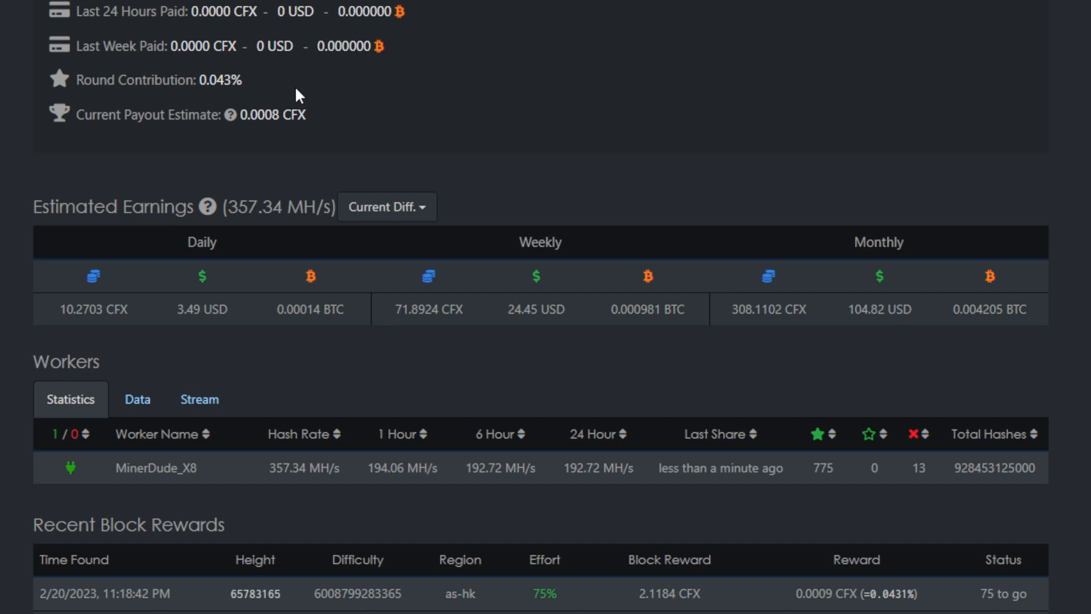
mouse_move(290, 88)
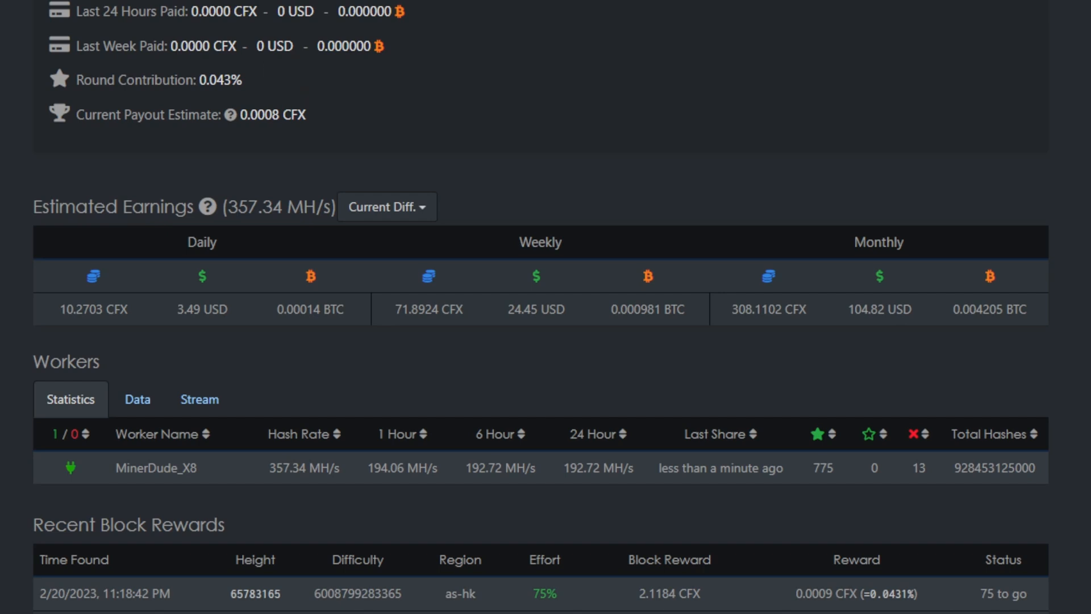
scroll("down", 3)
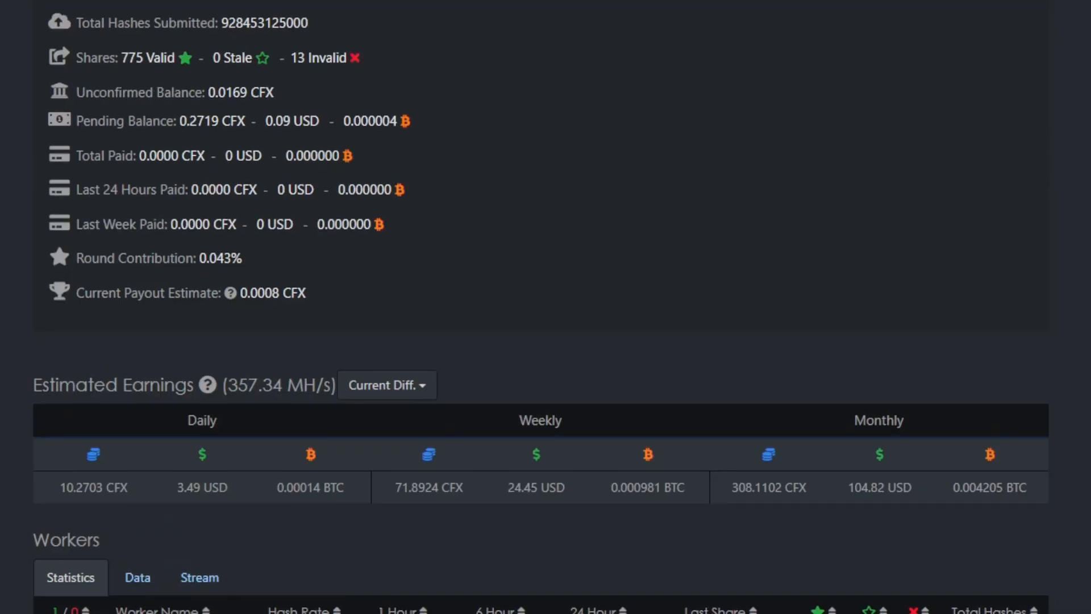
scroll("down", 3)
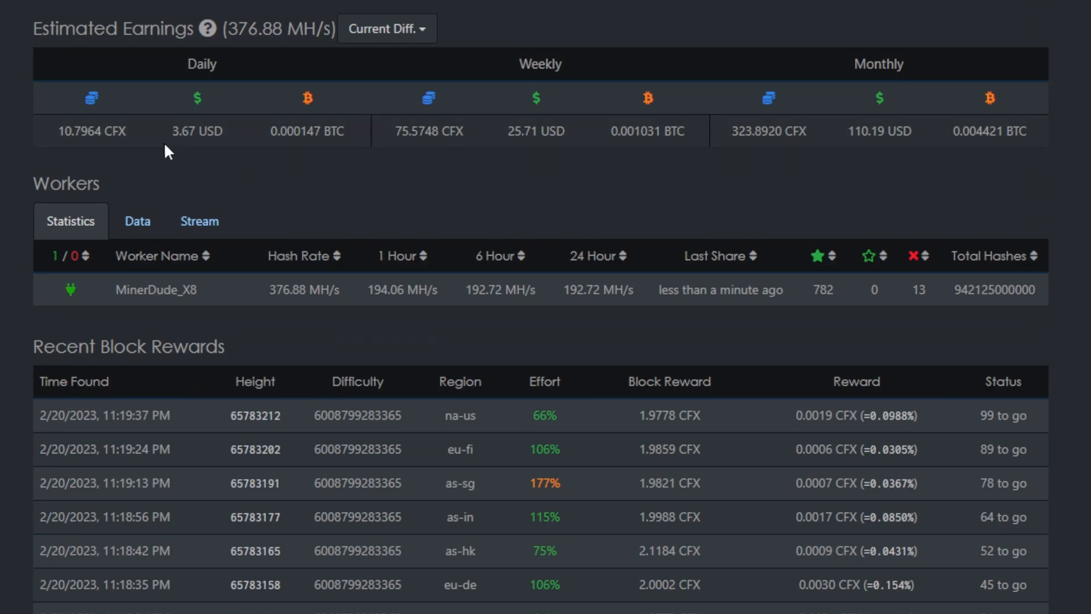
mouse_move(262, 61)
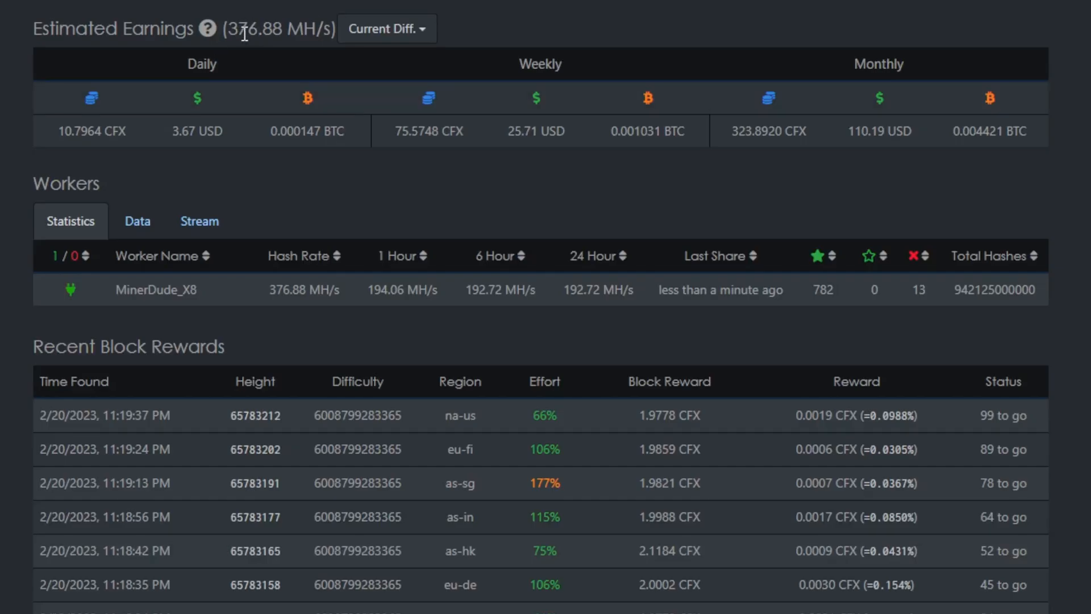
left_click(386, 28)
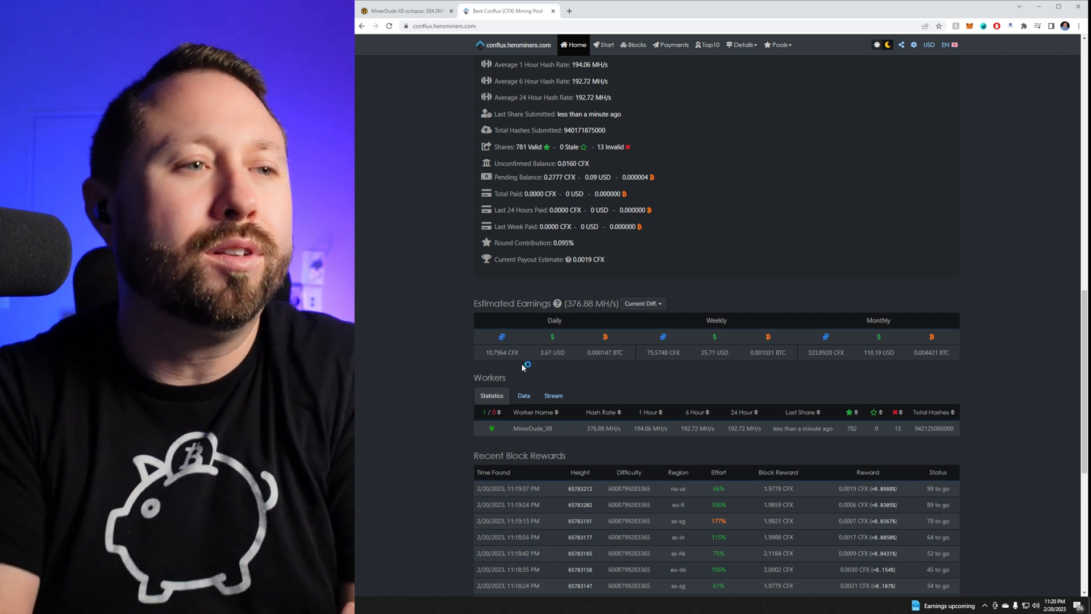
mouse_move(523, 367)
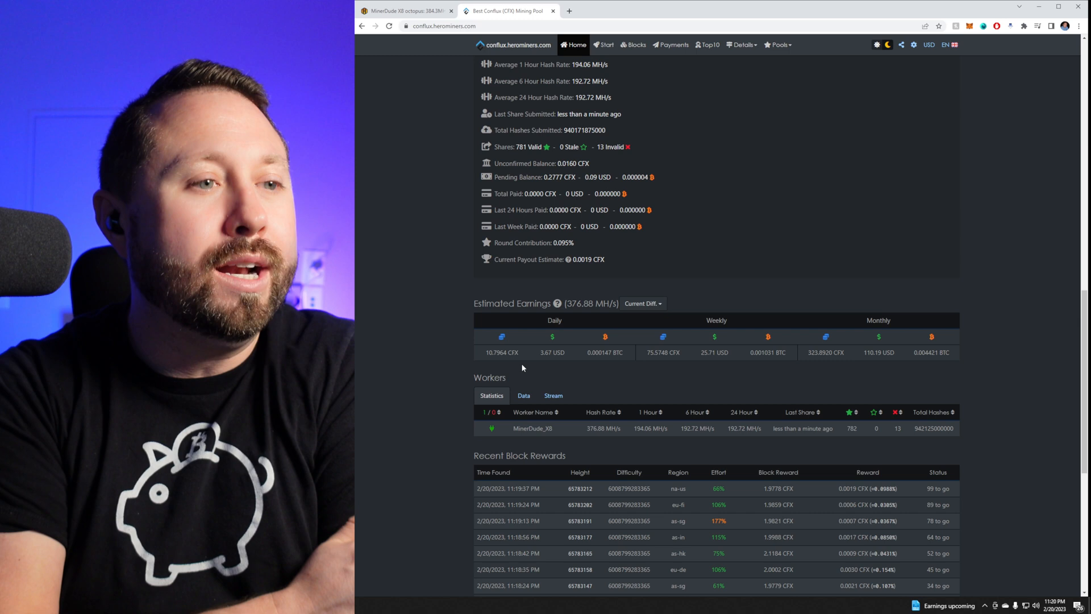